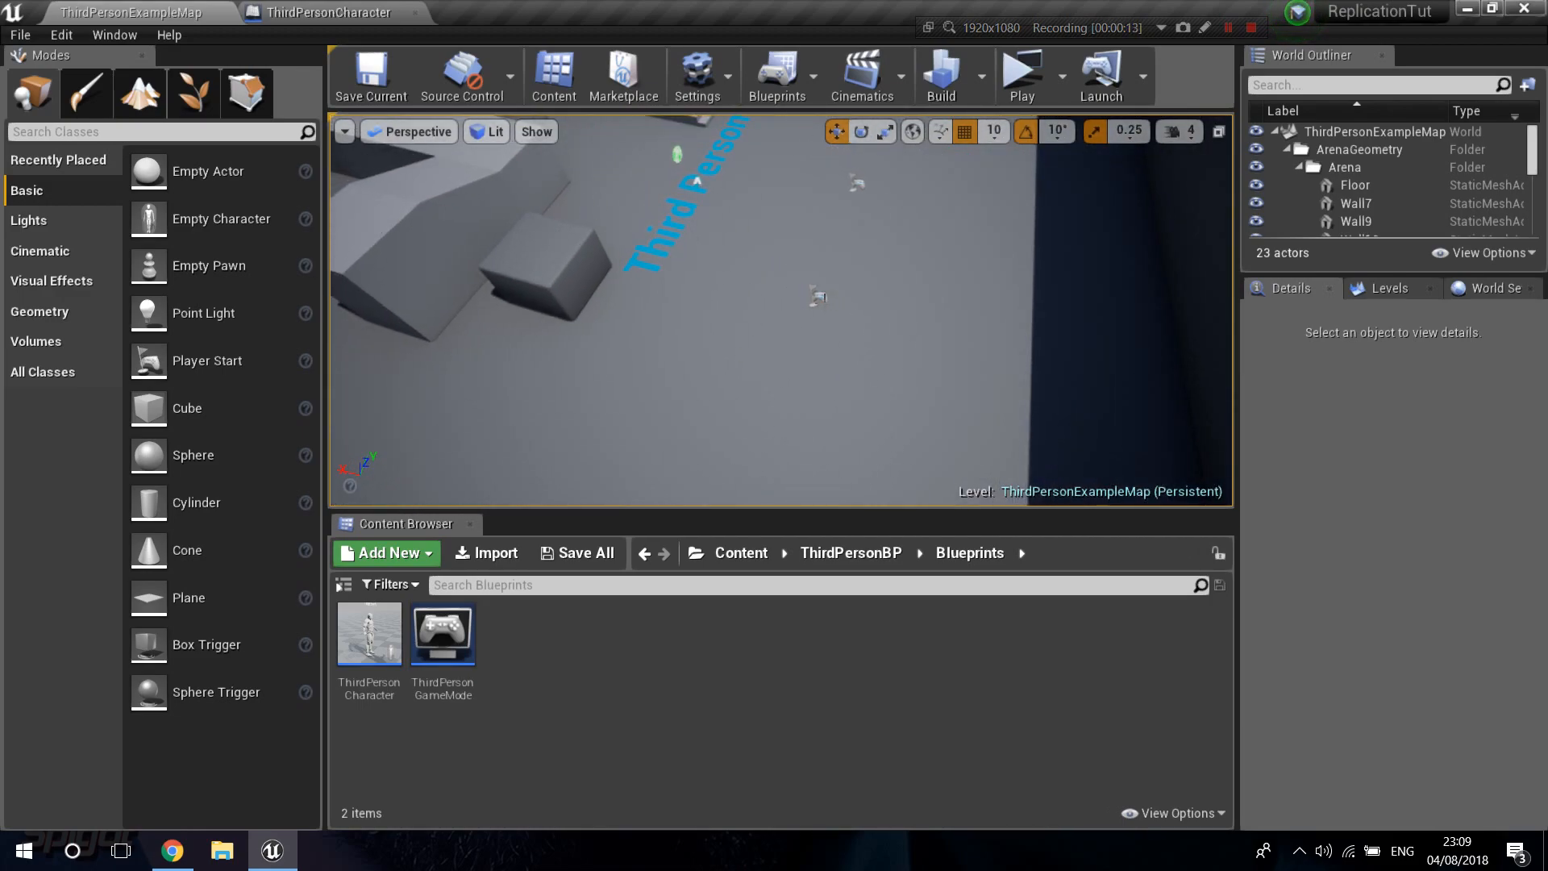
# Step: Open the ThirdPersonCharacter blueprint from ThirdPersonBP/Blueprints on its Event Graph
pyautogui.click(1369, 189)
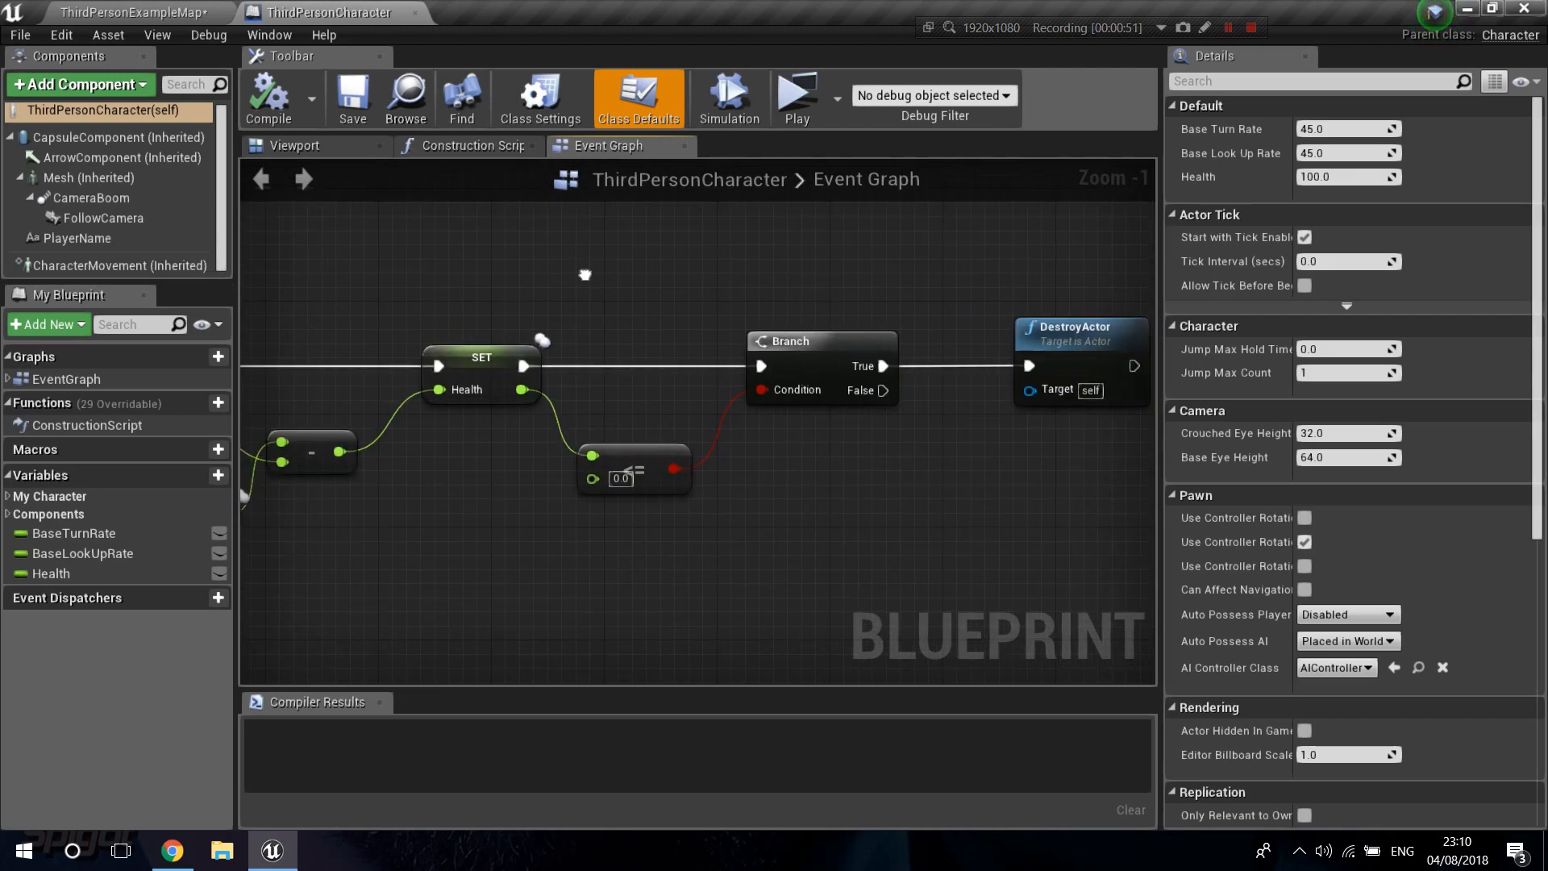
# Step: Add a SpawnActor from Class node after the Branch, spawning ThirdPersonCharacter
pyautogui.scroll(-3)
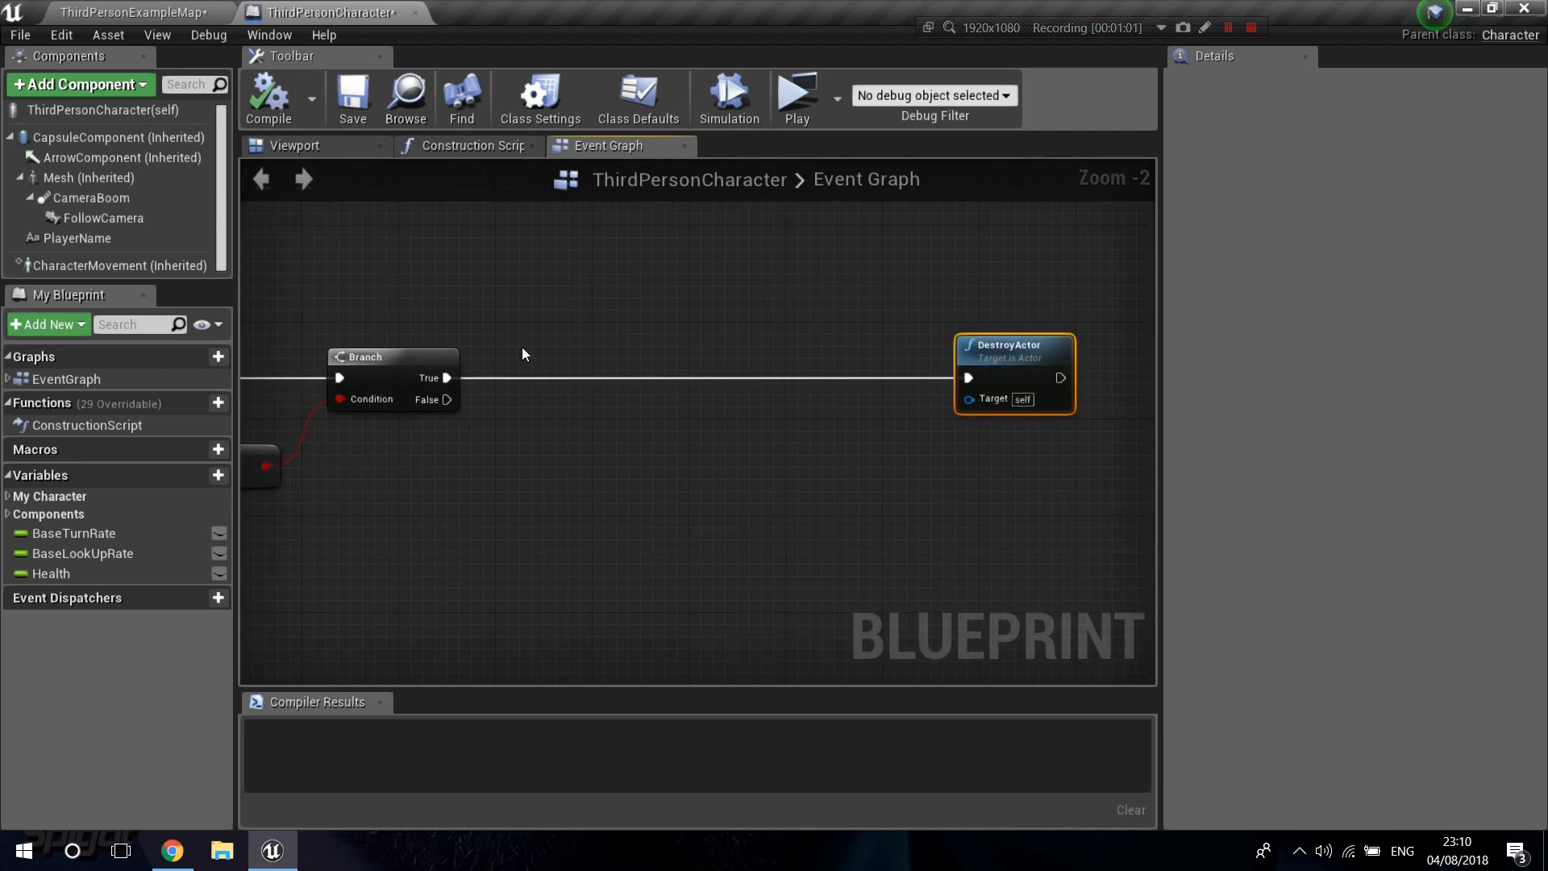
pyautogui.moveTo(1022, 347)
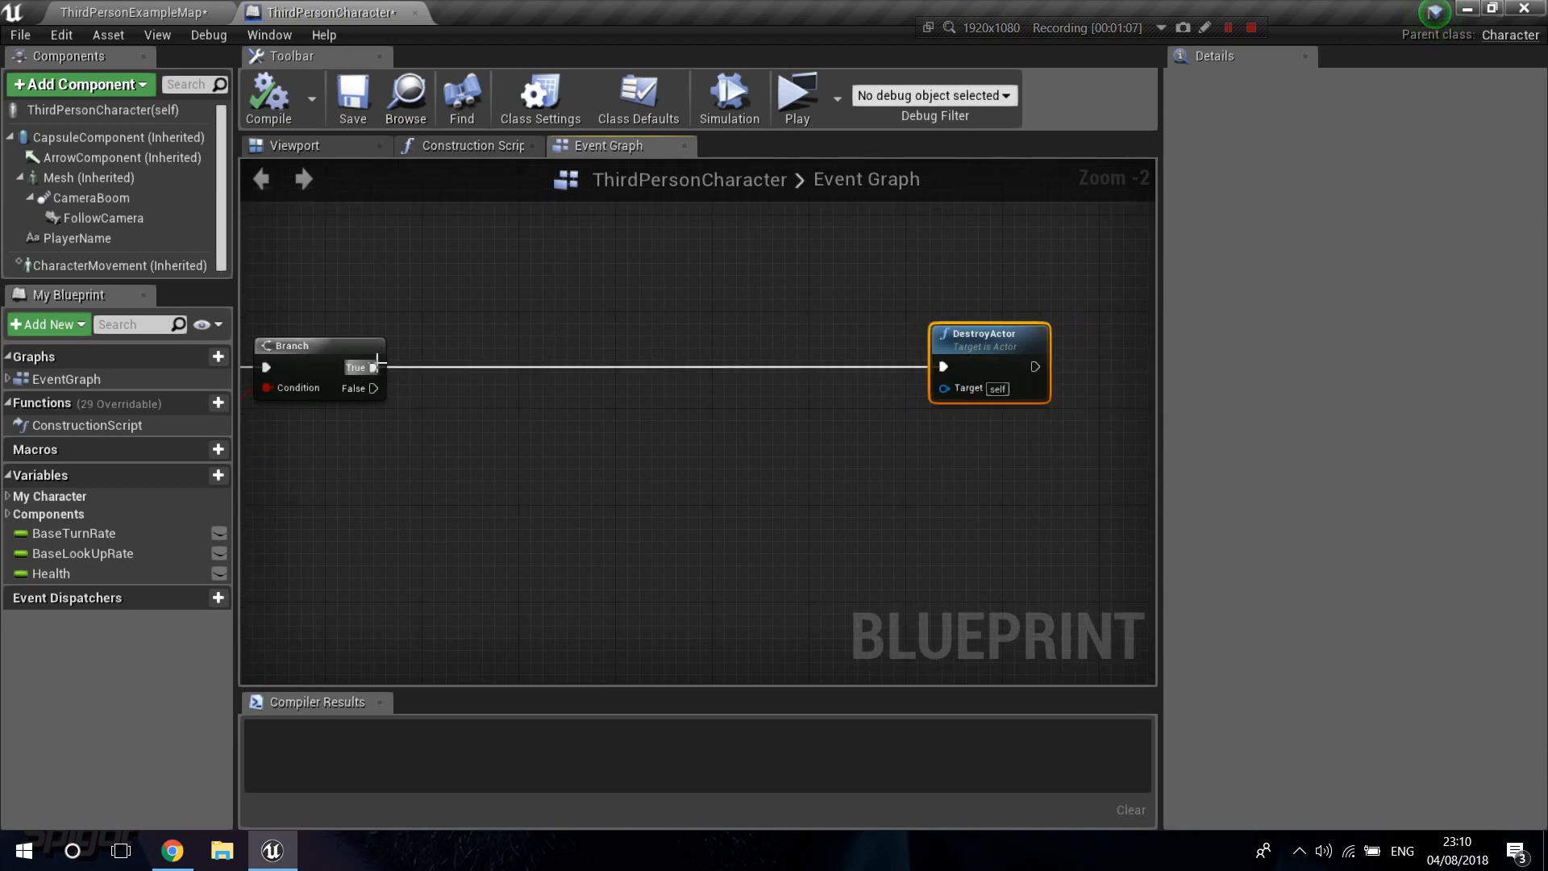
pyautogui.moveTo(373, 367)
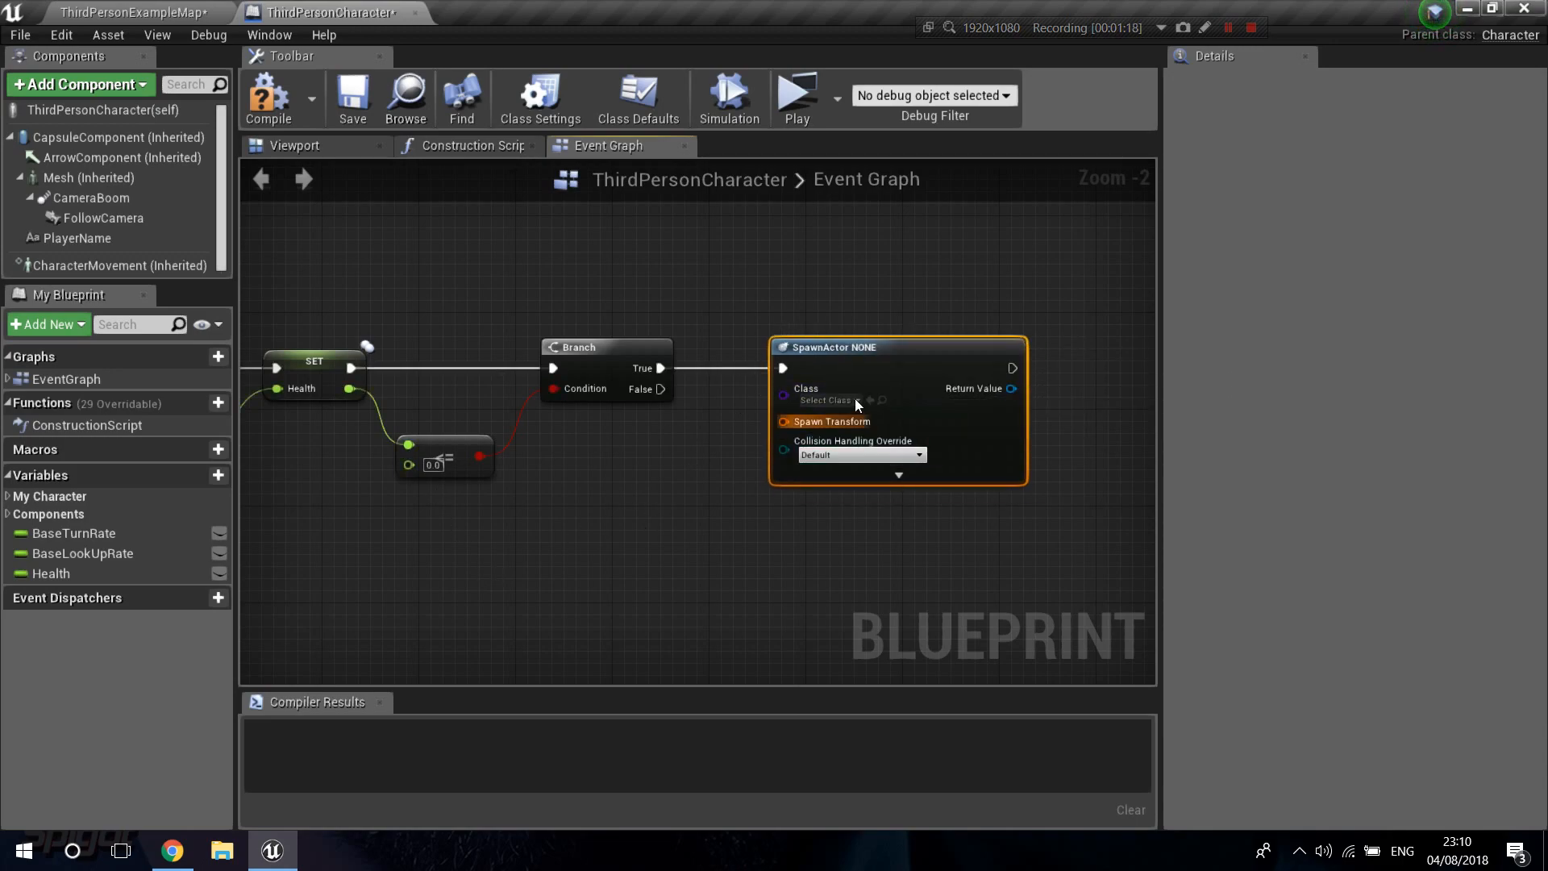
pyautogui.click(829, 400)
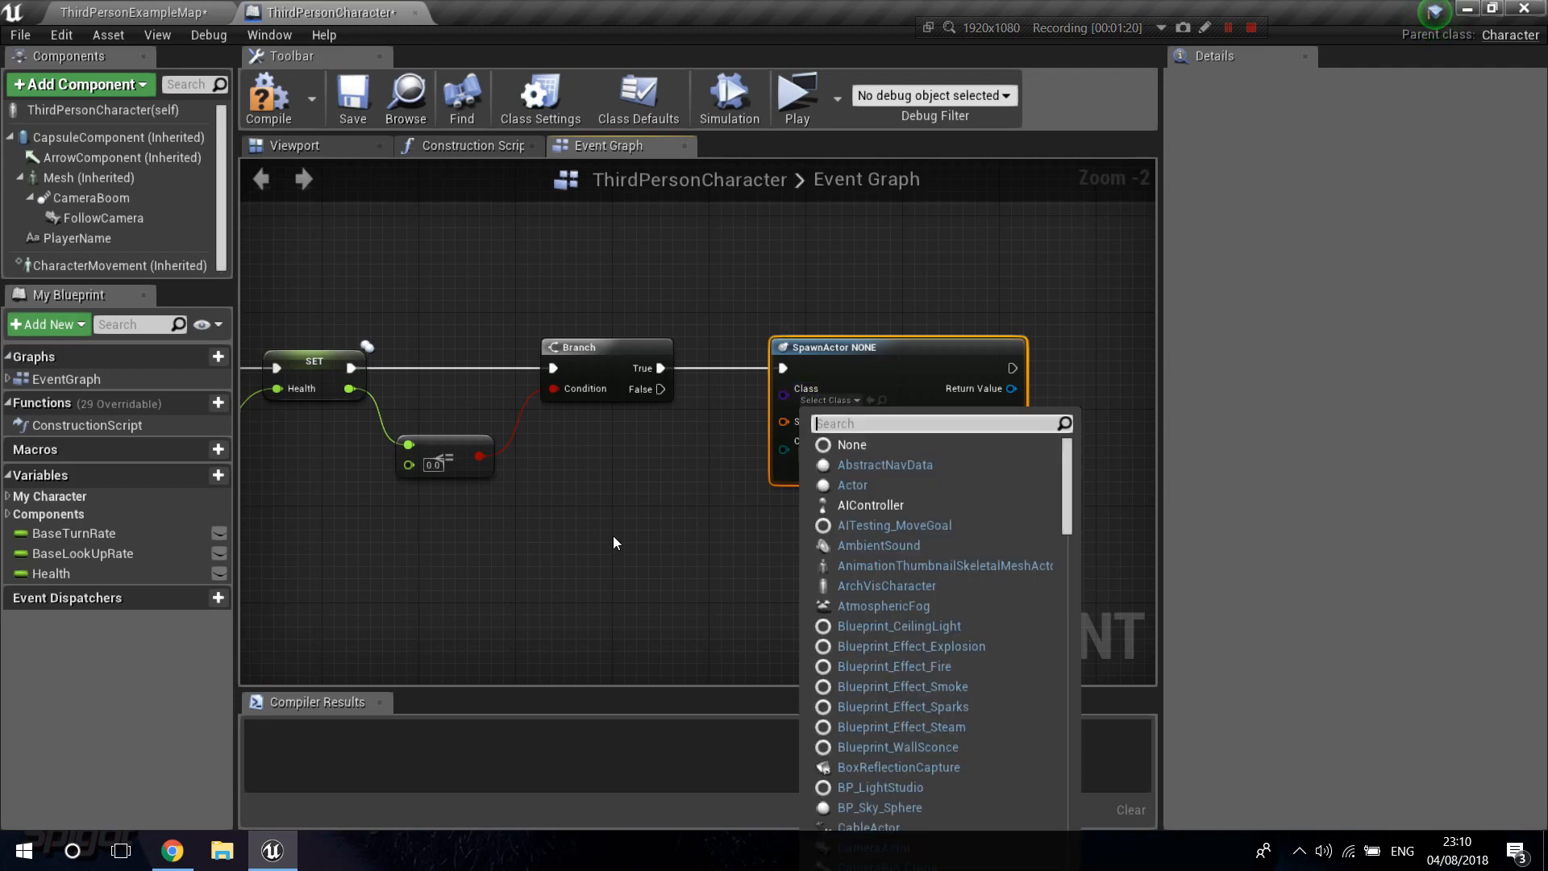
pyautogui.write('third')
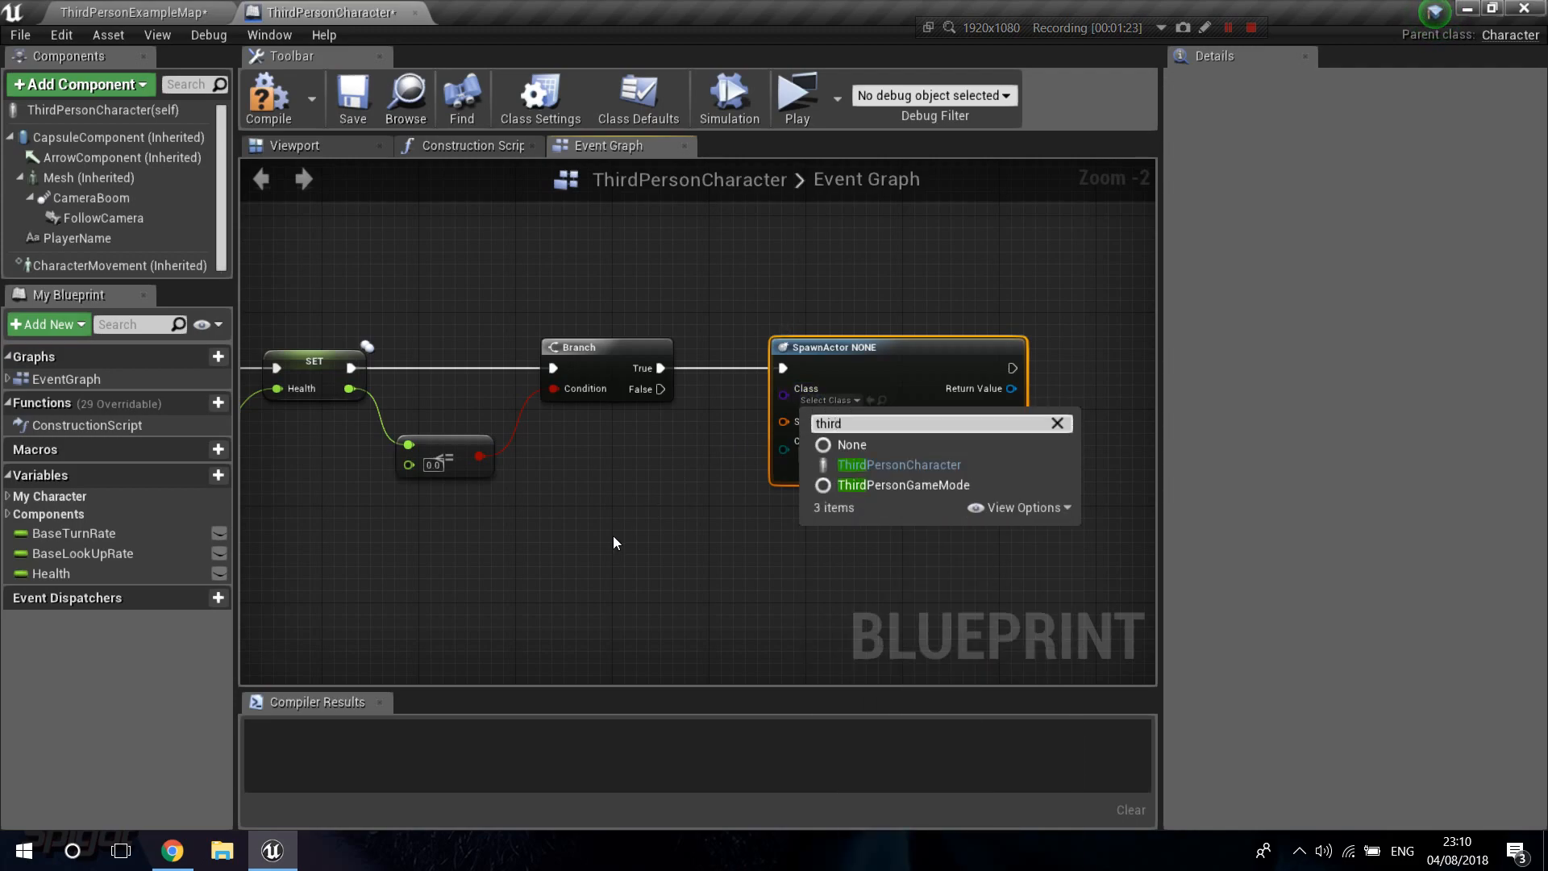
pyautogui.click(898, 465)
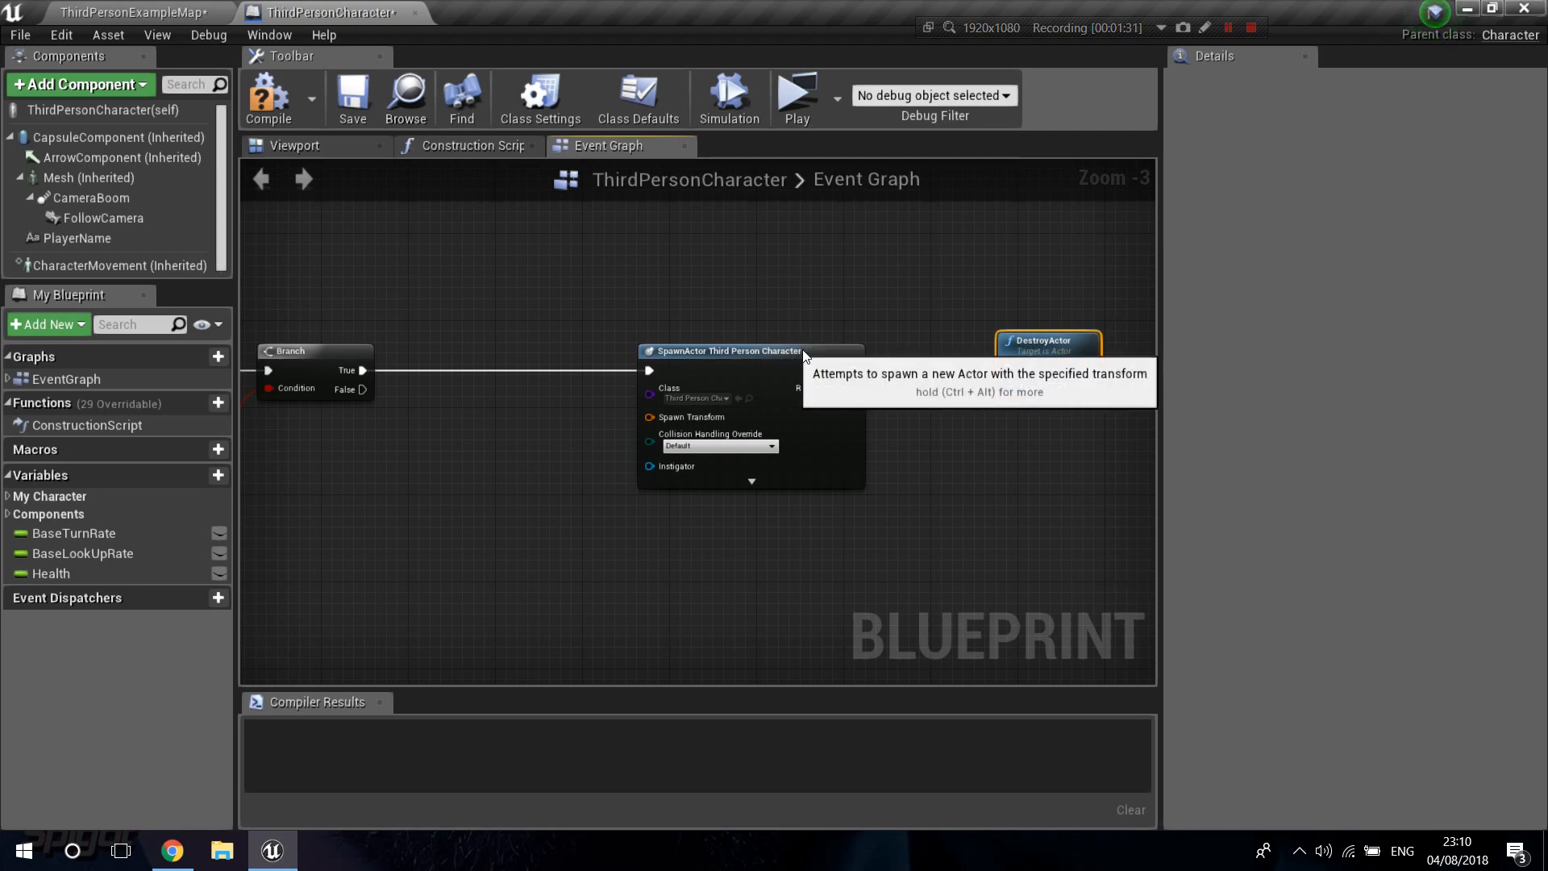
# Step: Add a Get All Actors Of Class node on the Branch's True path, collecting PlayerStart
pyautogui.click(780, 351)
pyautogui.write('get all act')
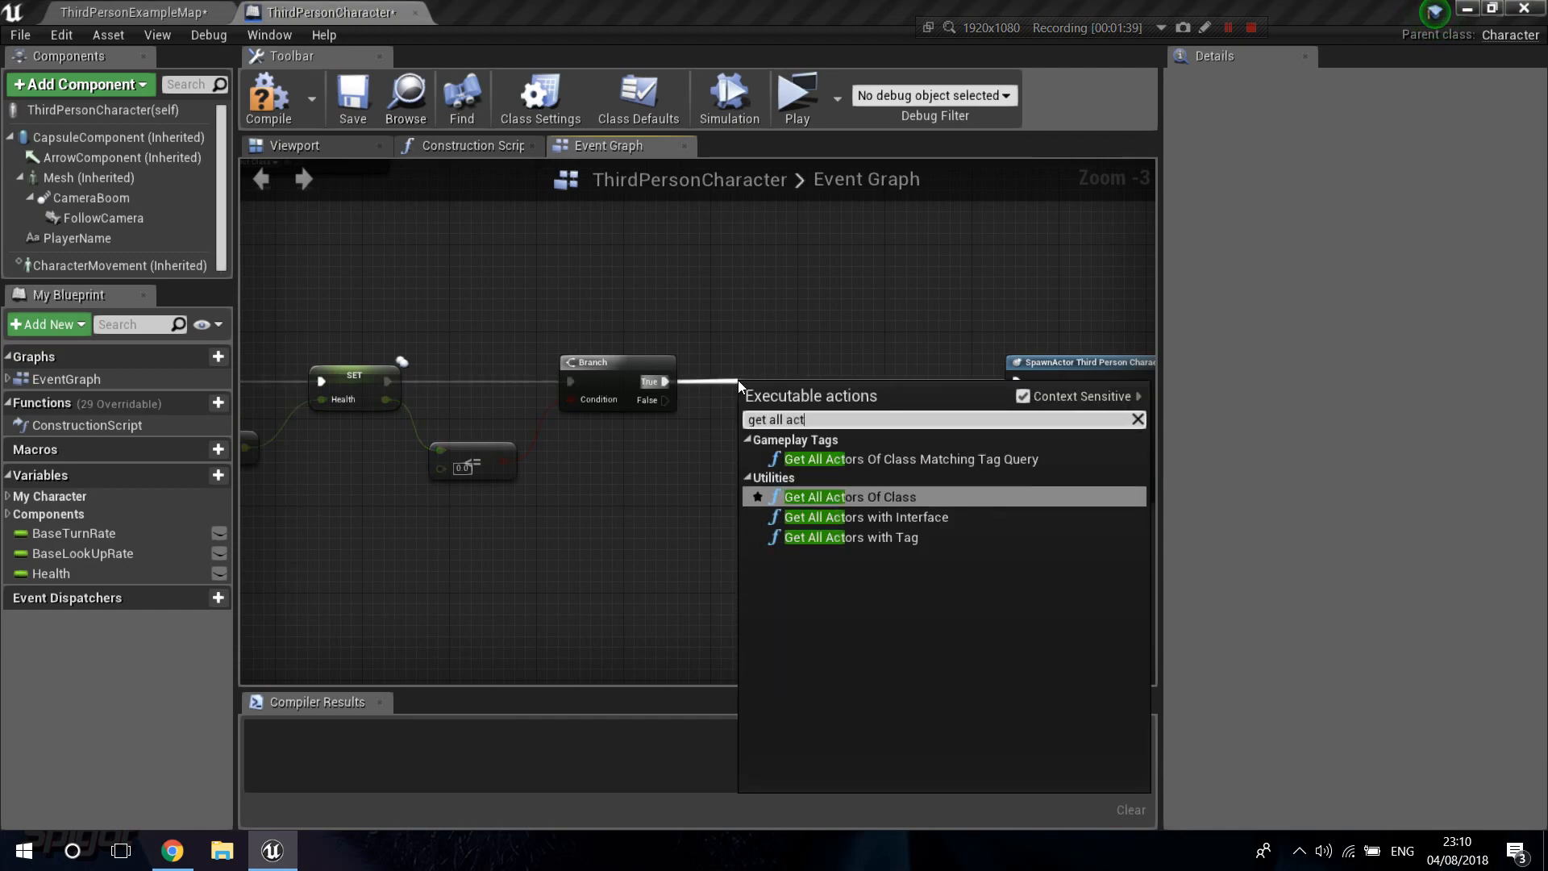
pyautogui.click(830, 497)
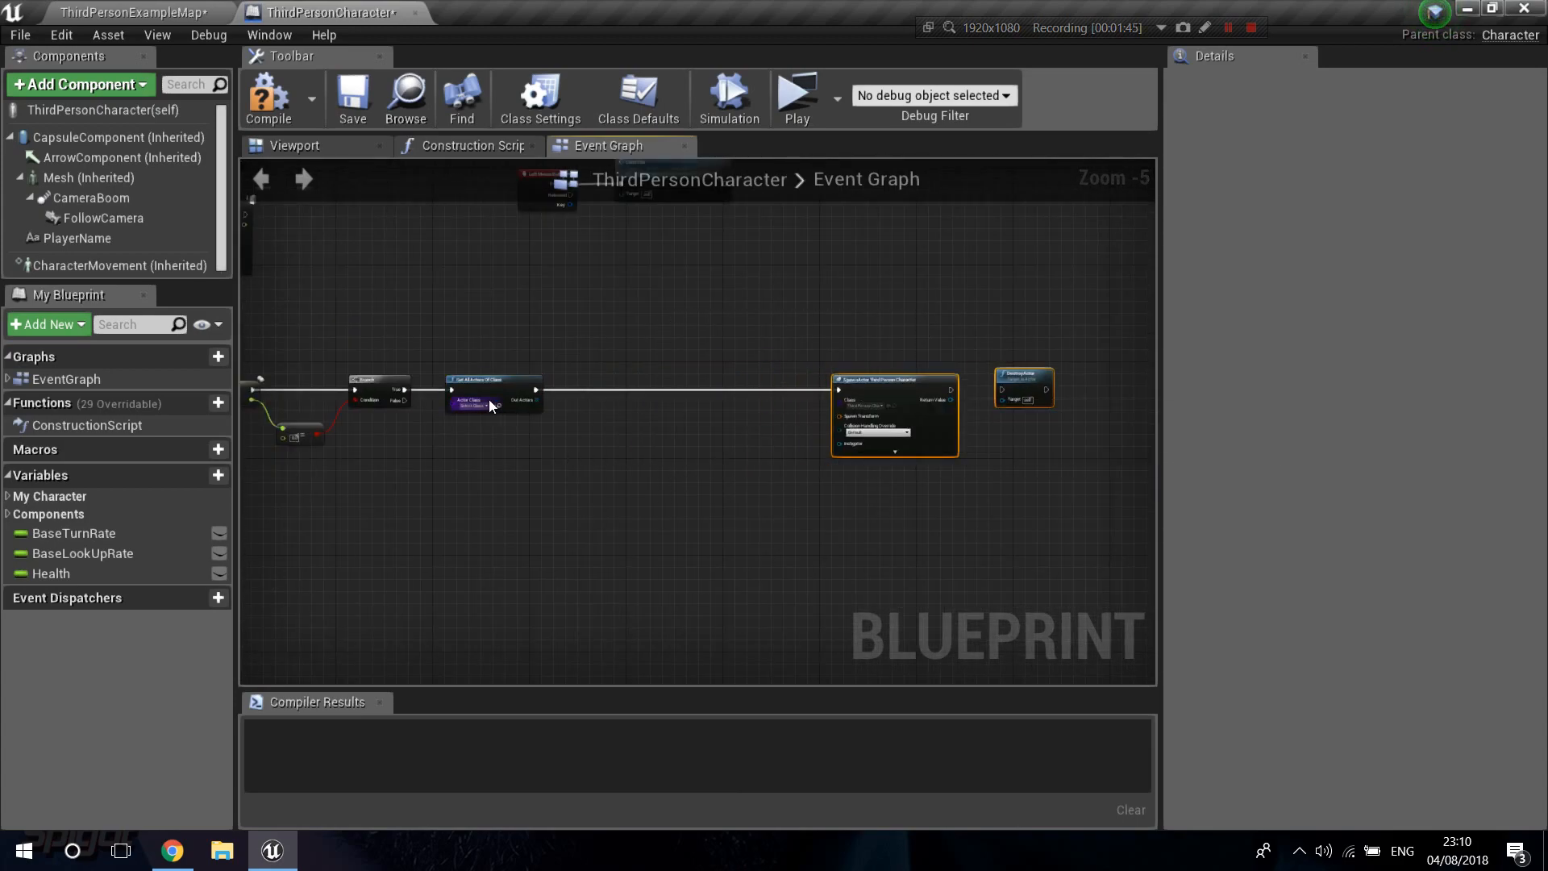
pyautogui.click(469, 408)
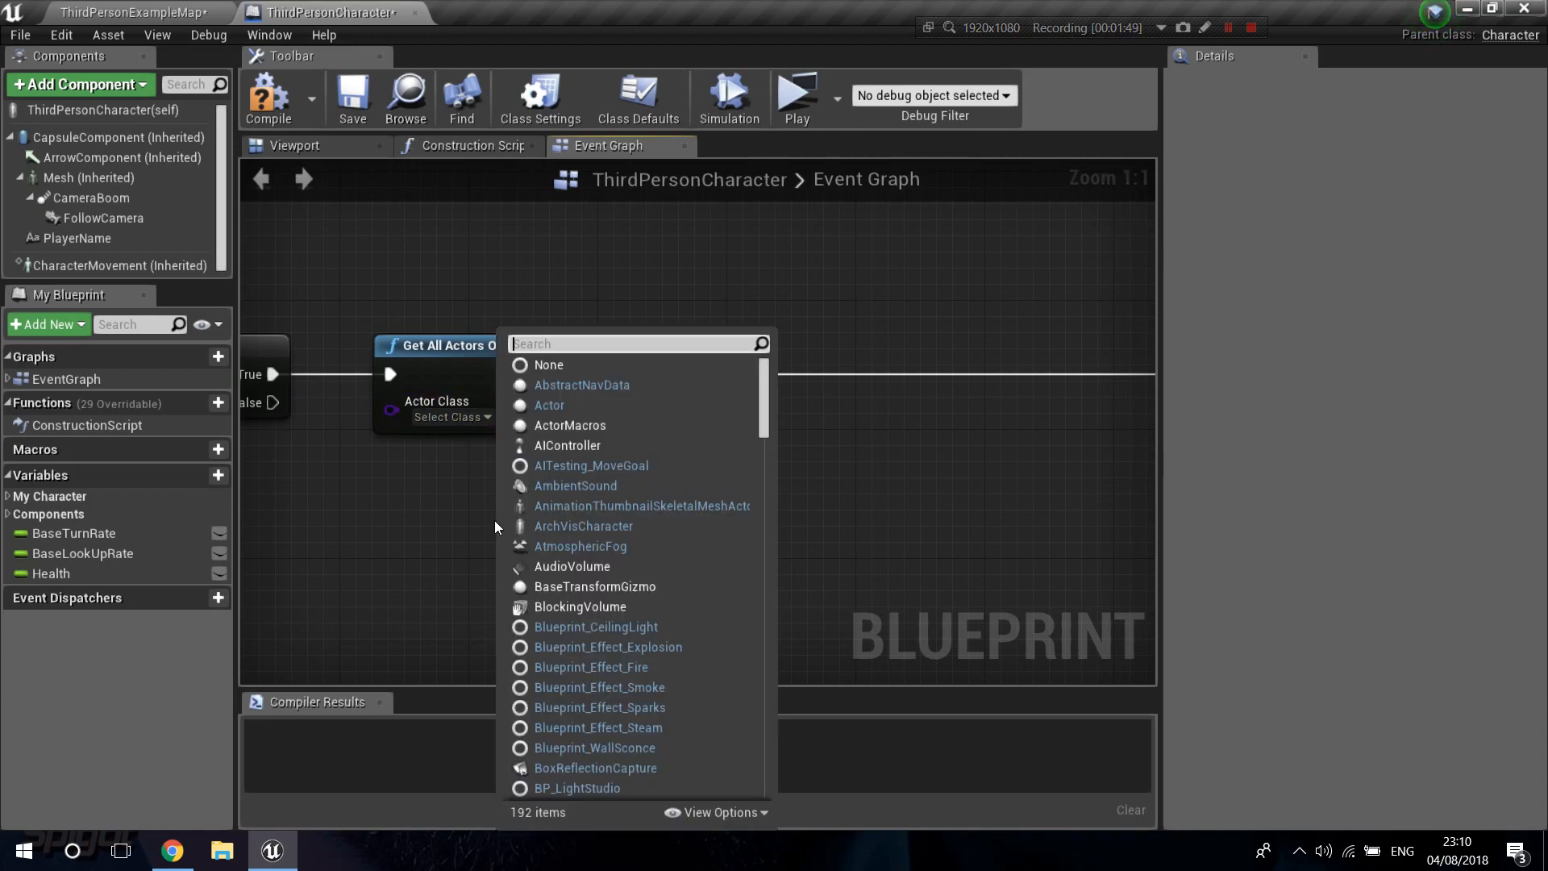
pyautogui.write('playe')
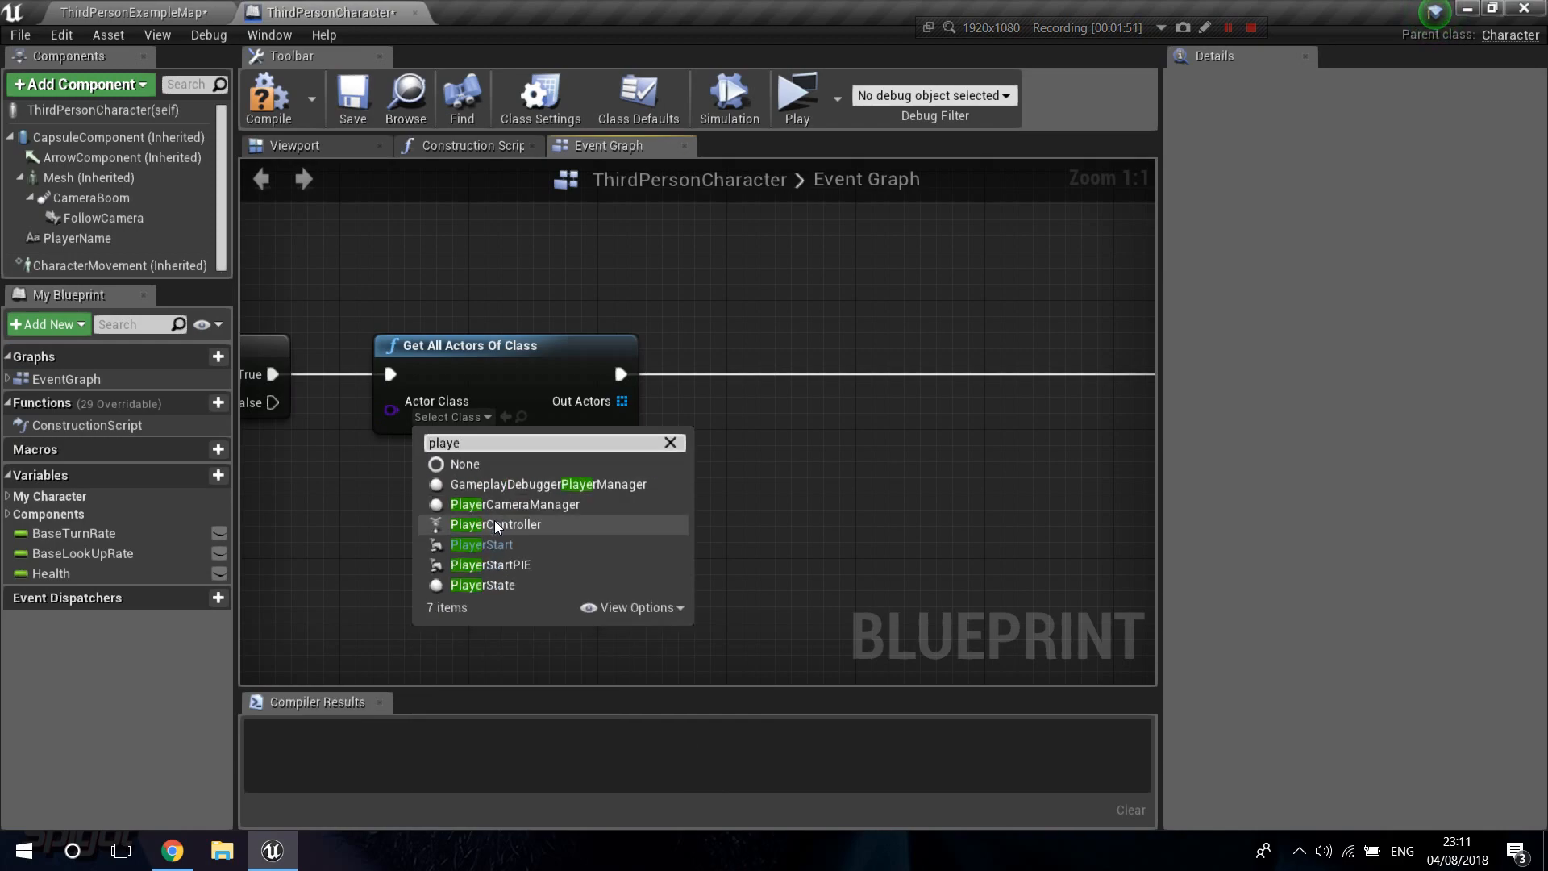
pyautogui.moveTo(482, 544)
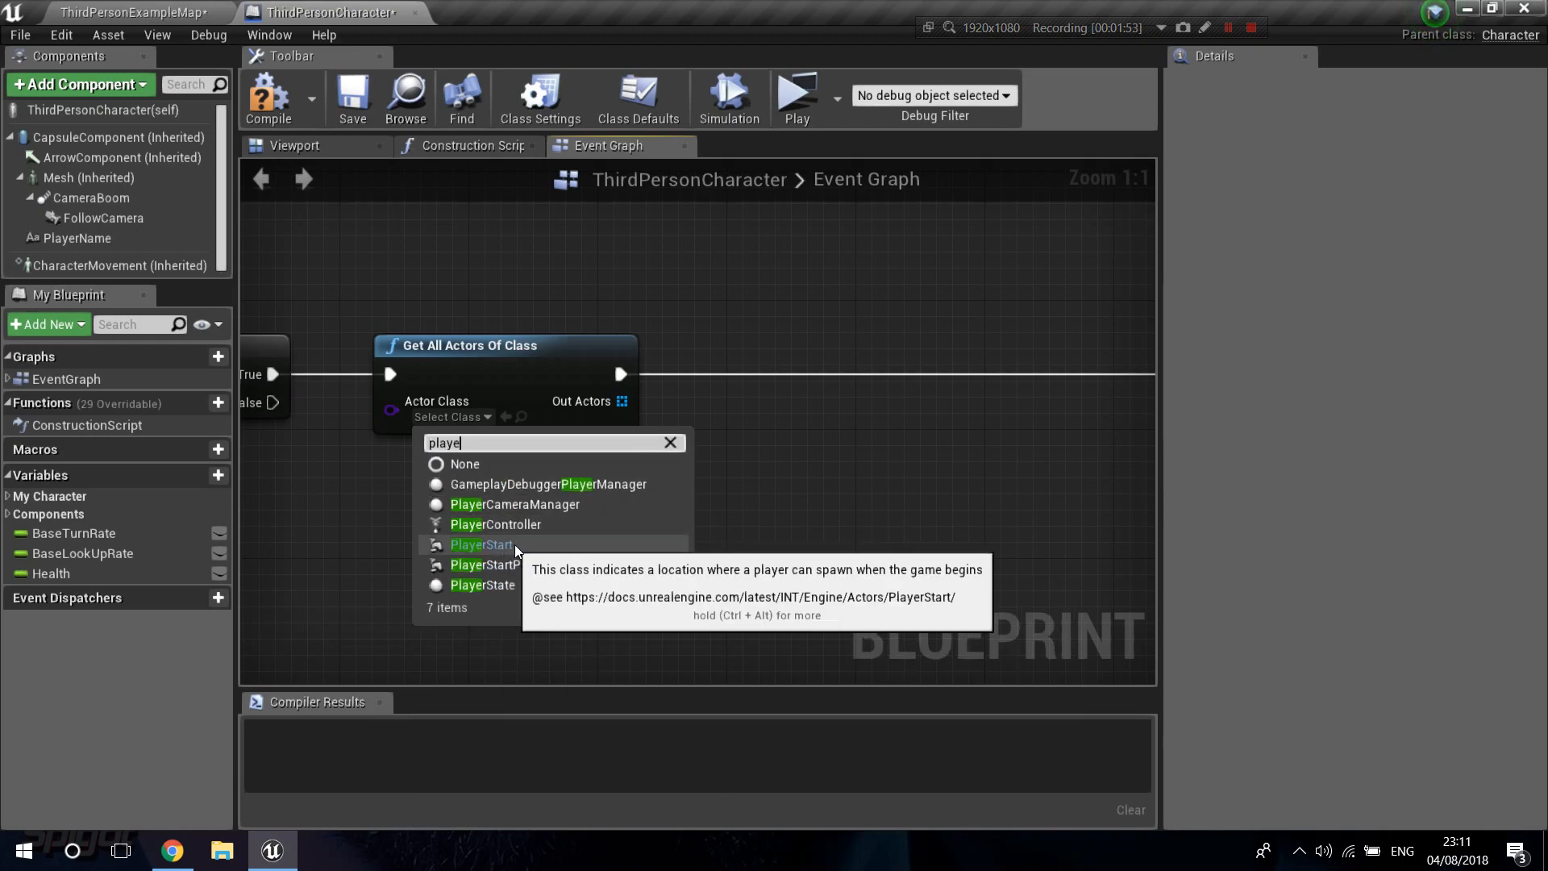
pyautogui.click(482, 544)
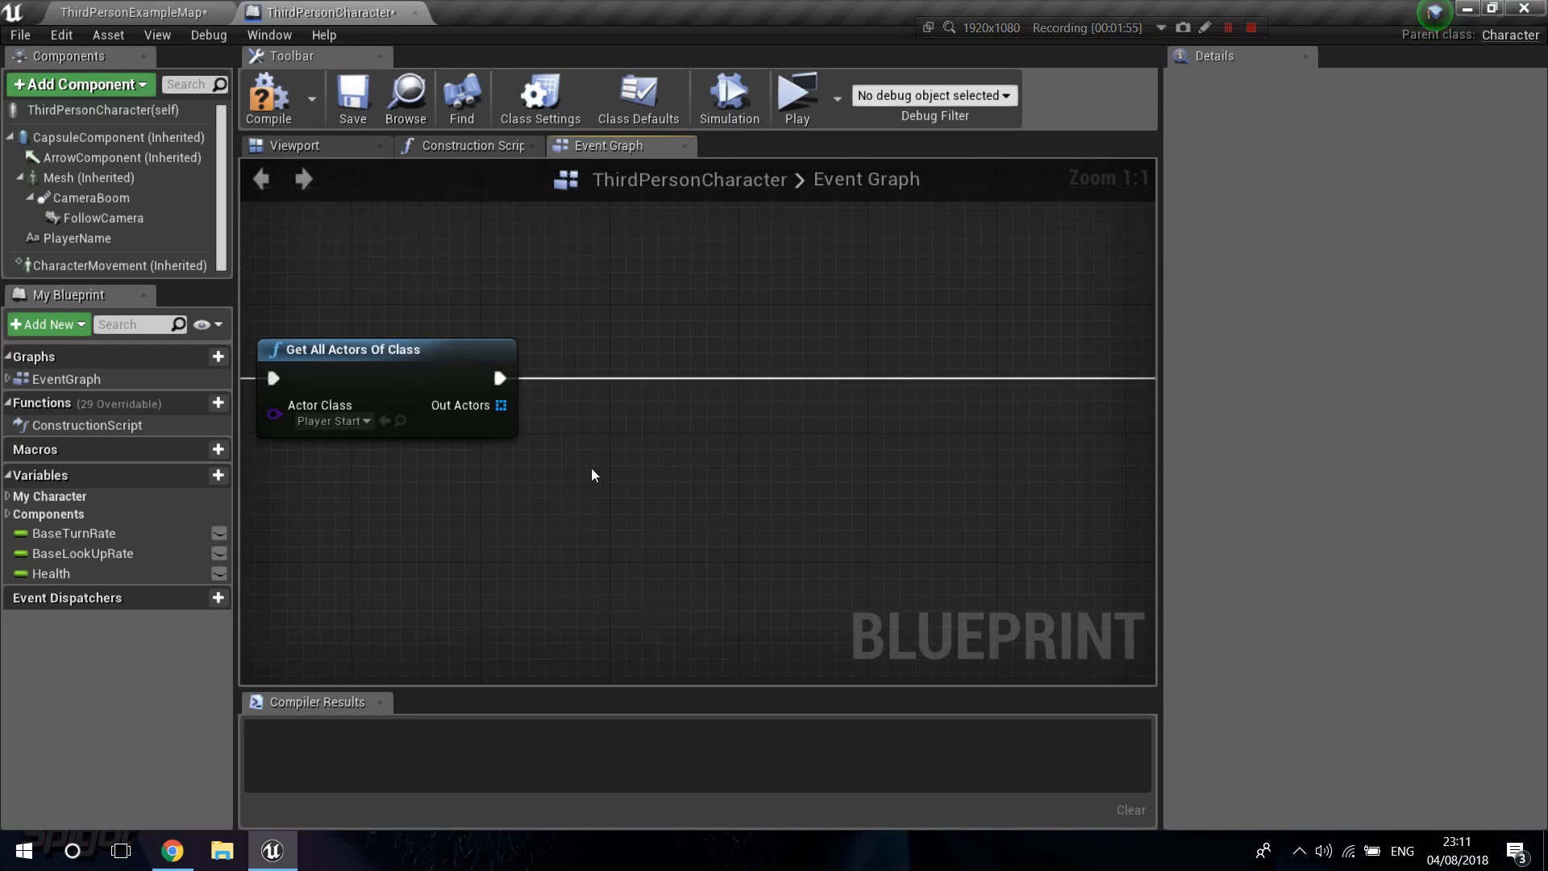
# Step: Take the Player Start array's LENGTH and feed it into an integer subtraction node
pyautogui.moveTo(500, 405); pyautogui.dragTo(590, 475)
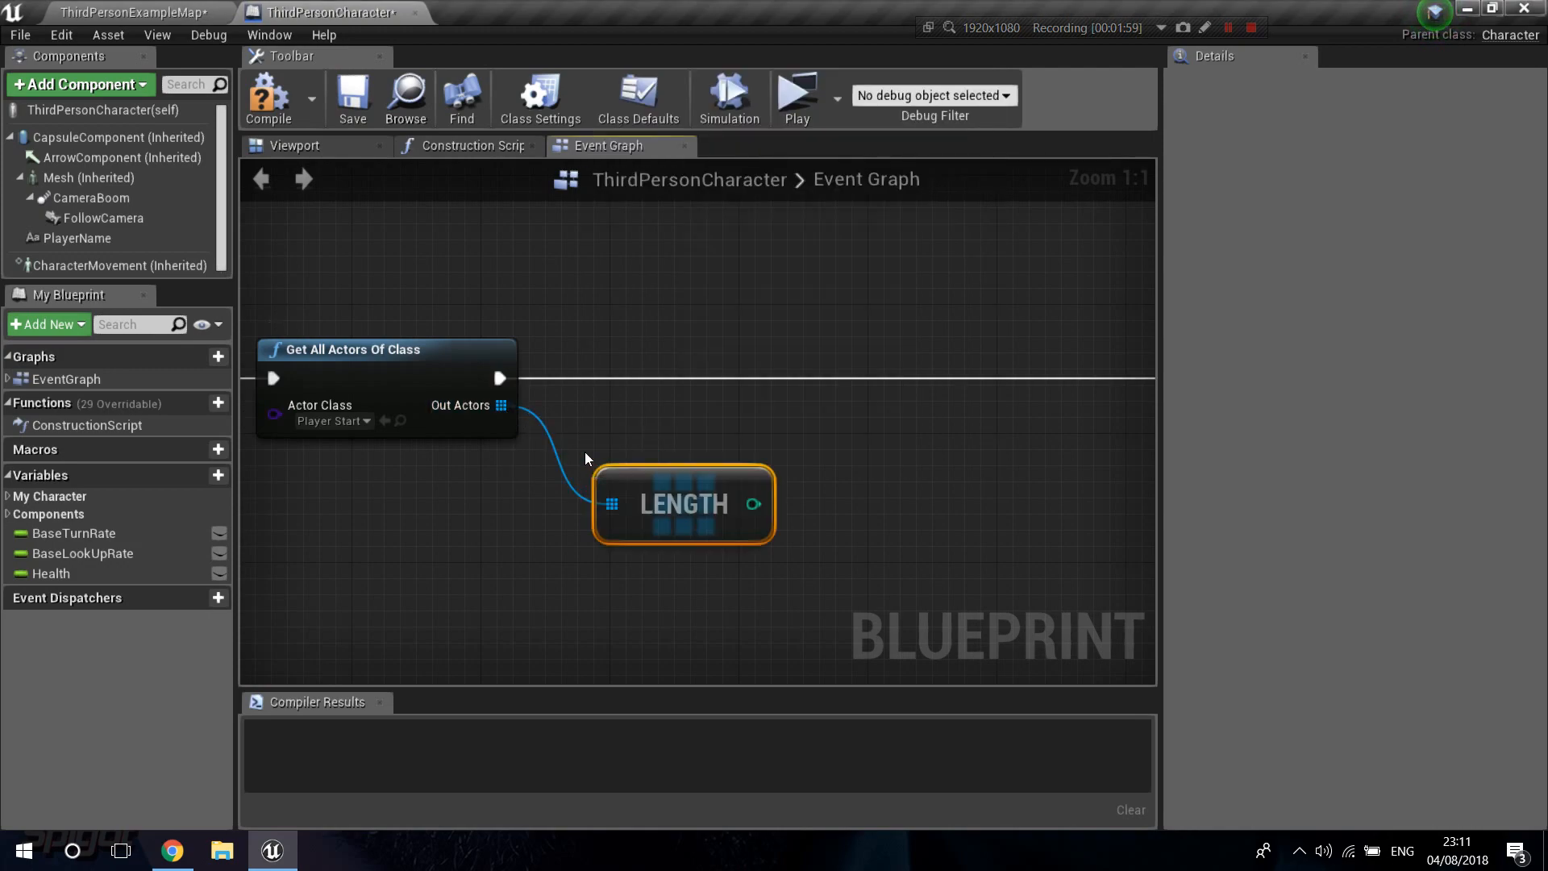
pyautogui.moveTo(683, 503); pyautogui.dragTo(637, 471)
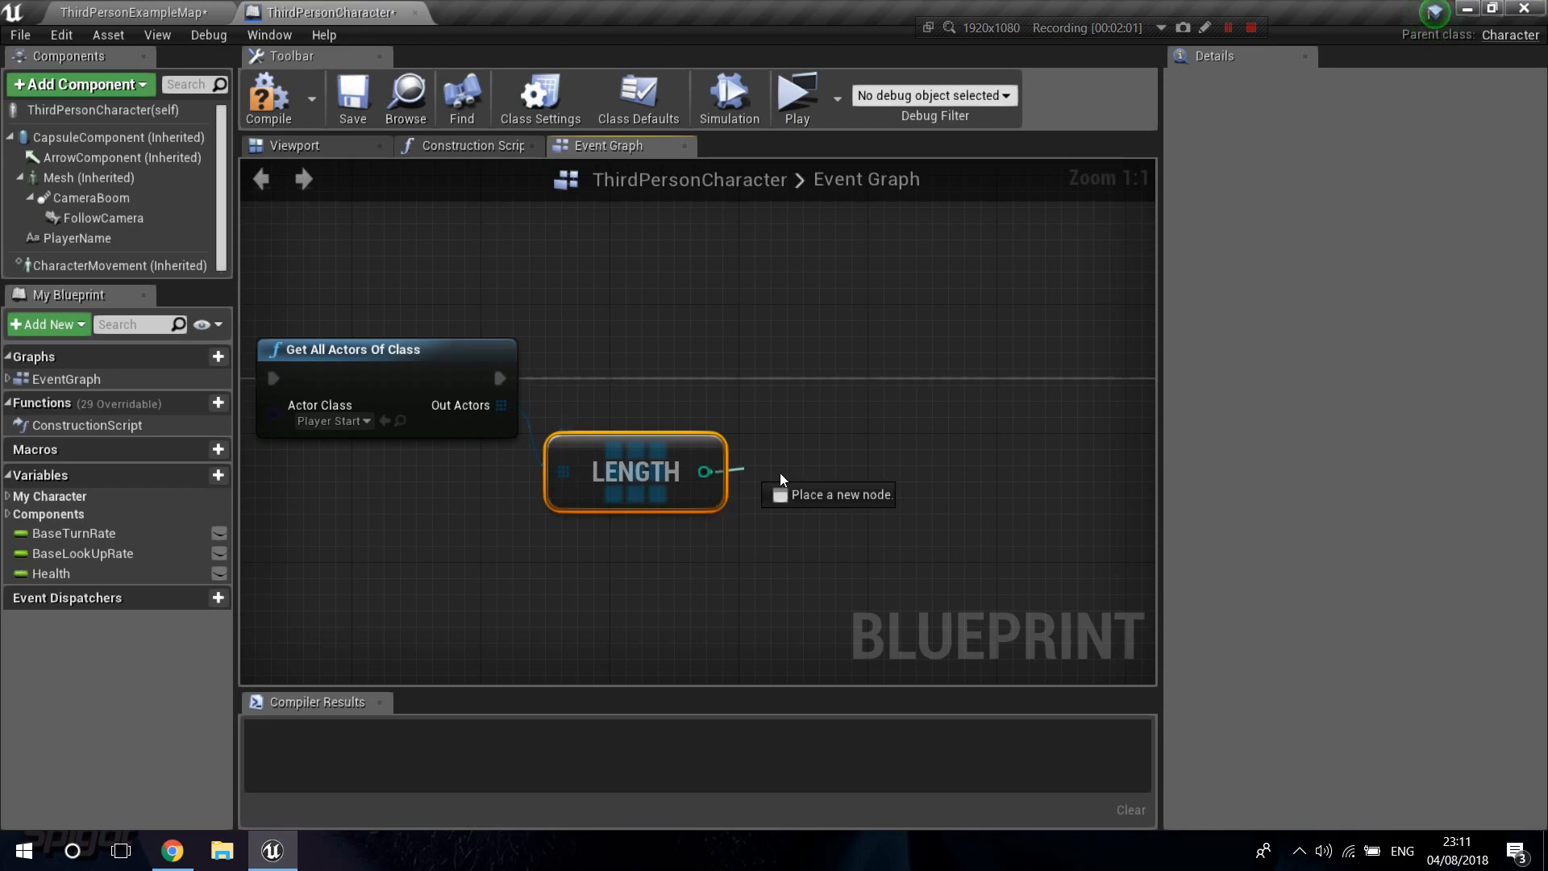
pyautogui.moveTo(717, 471); pyautogui.dragTo(800, 483)
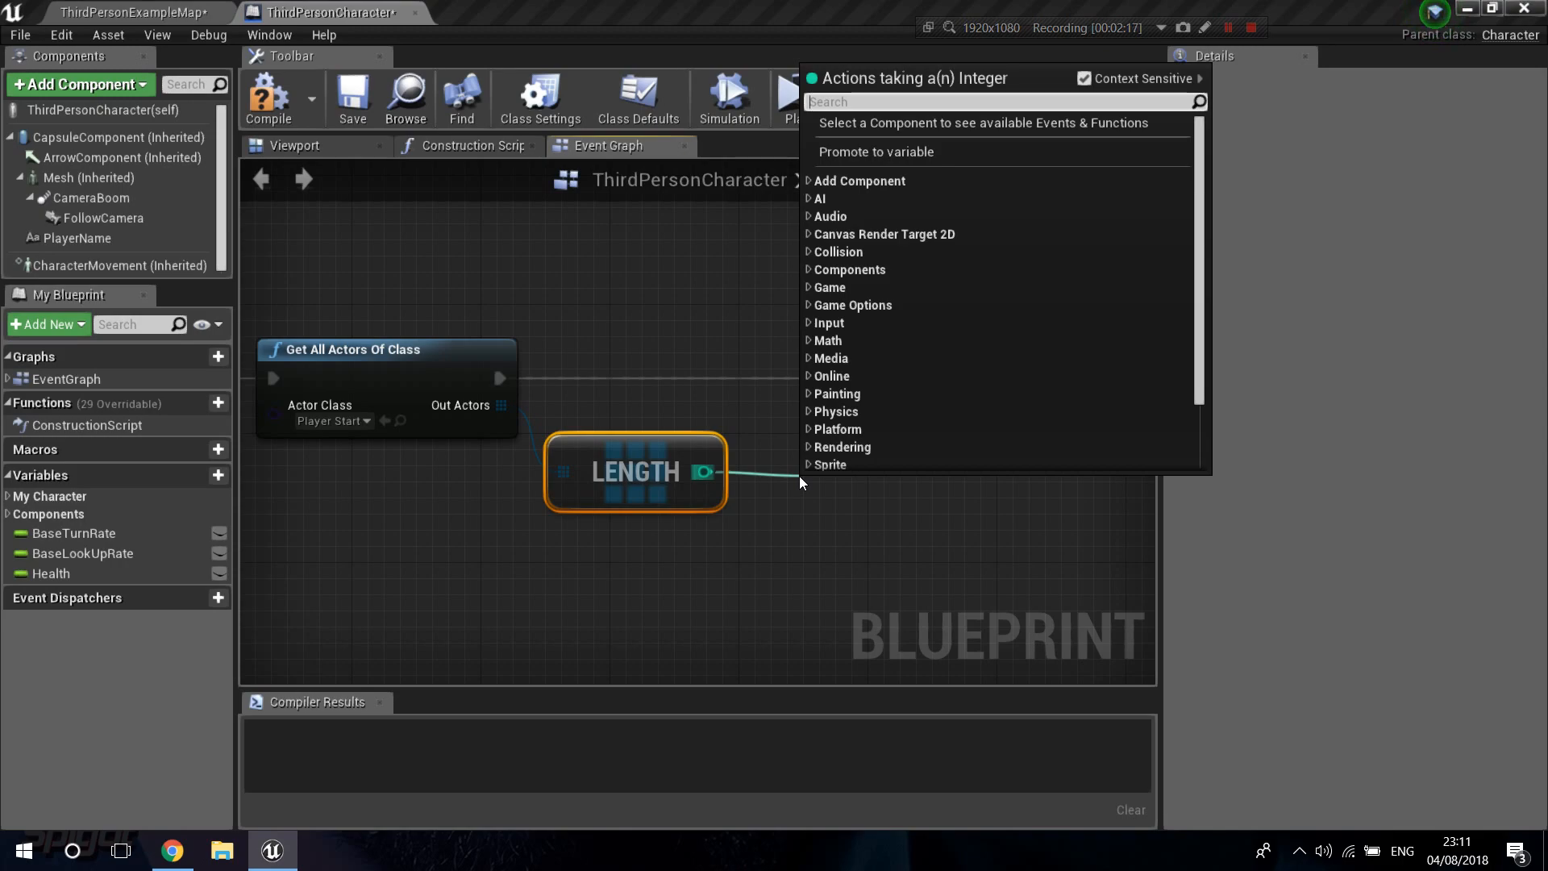
pyautogui.write('-')
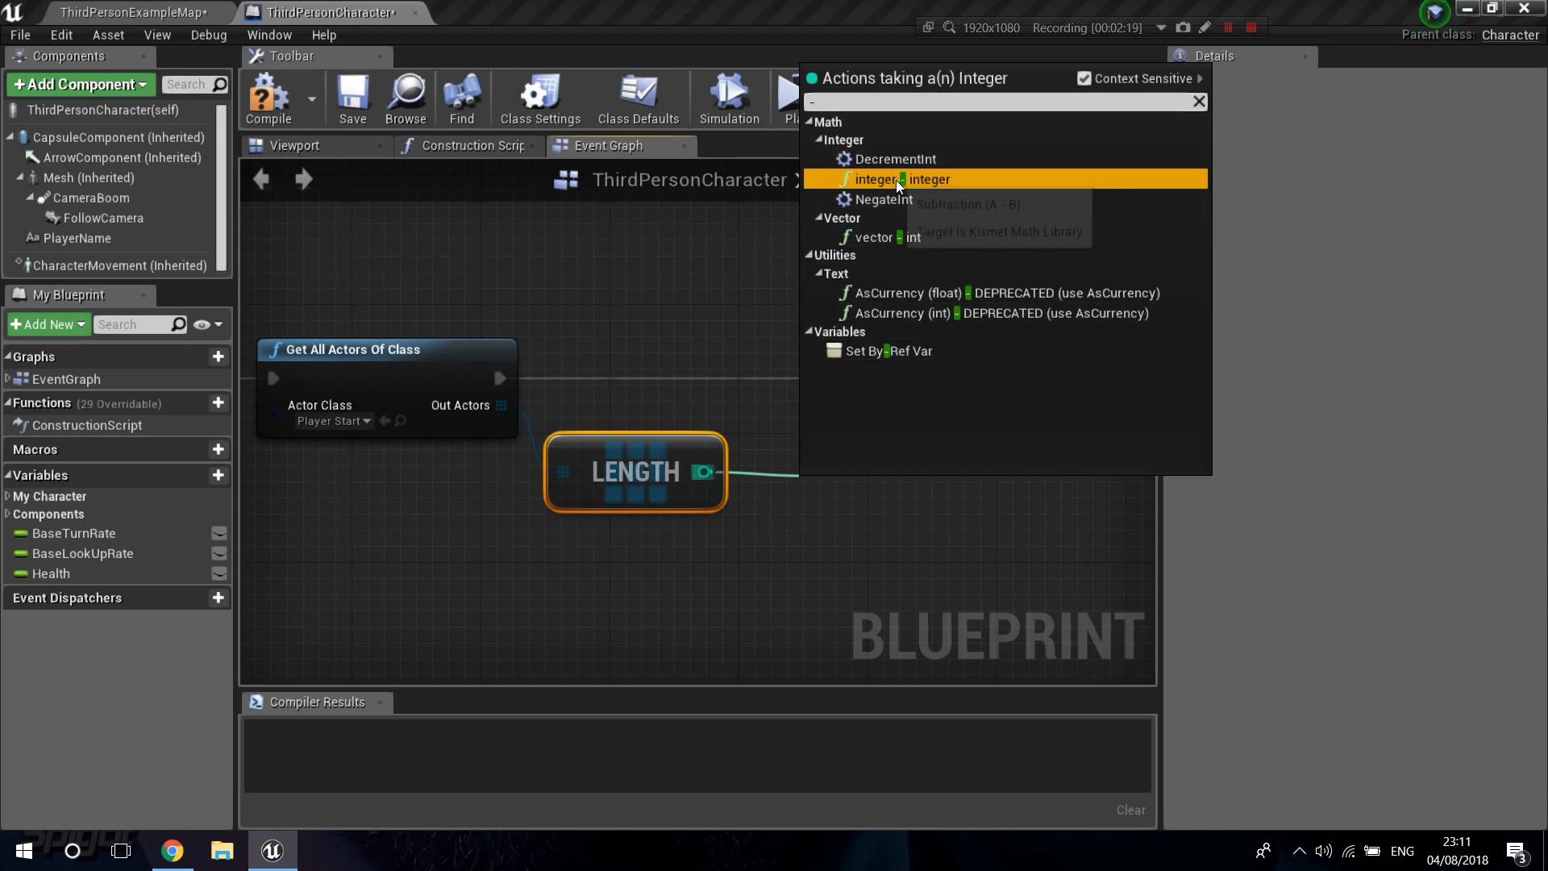
pyautogui.click(878, 179)
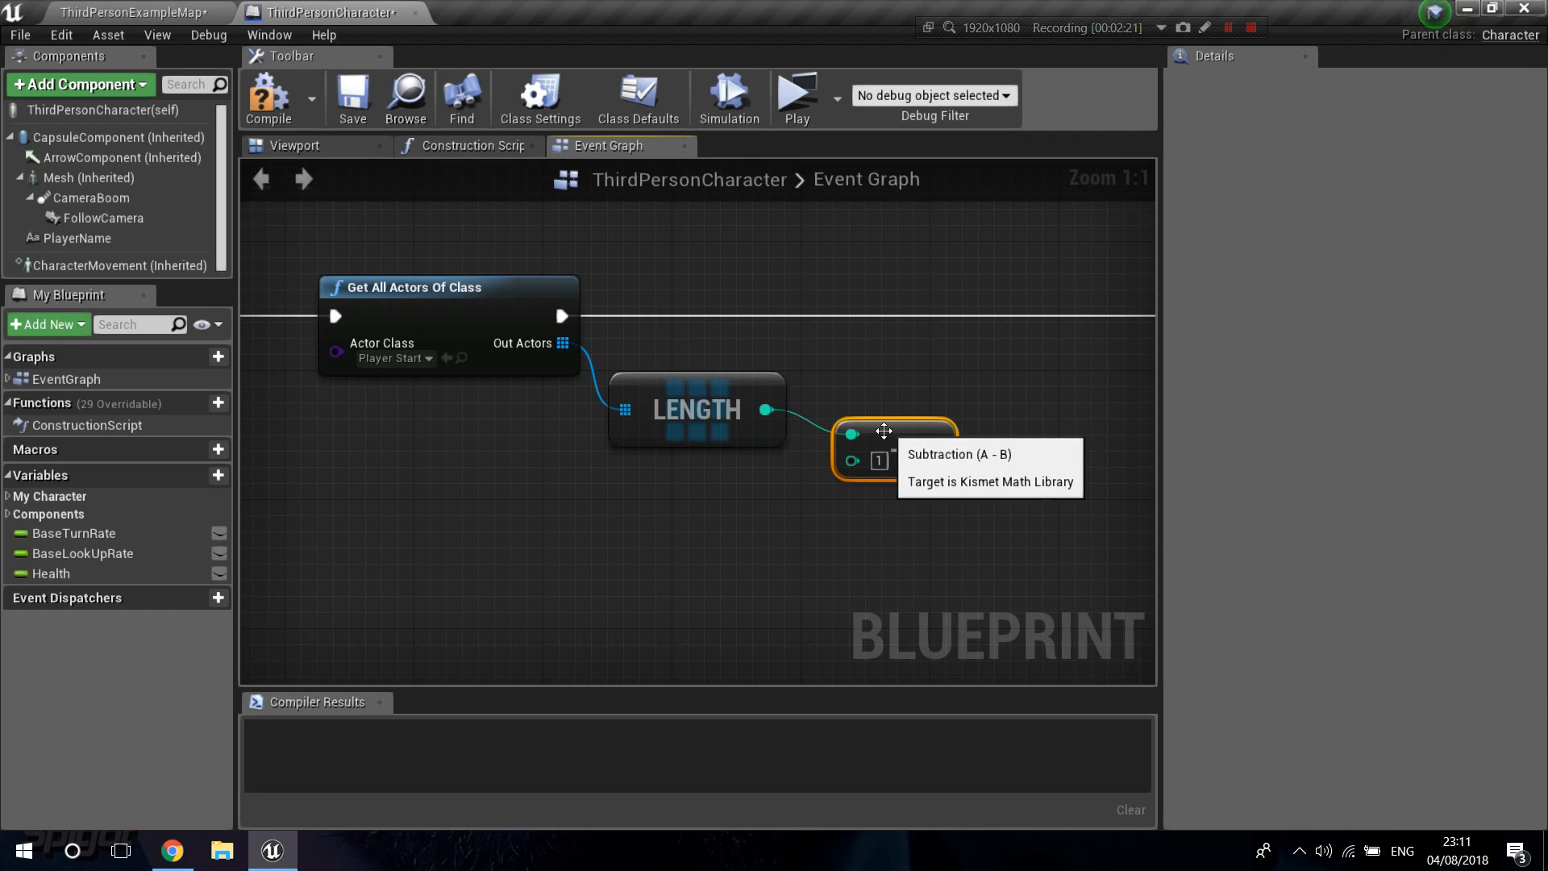
pyautogui.moveTo(558, 355)
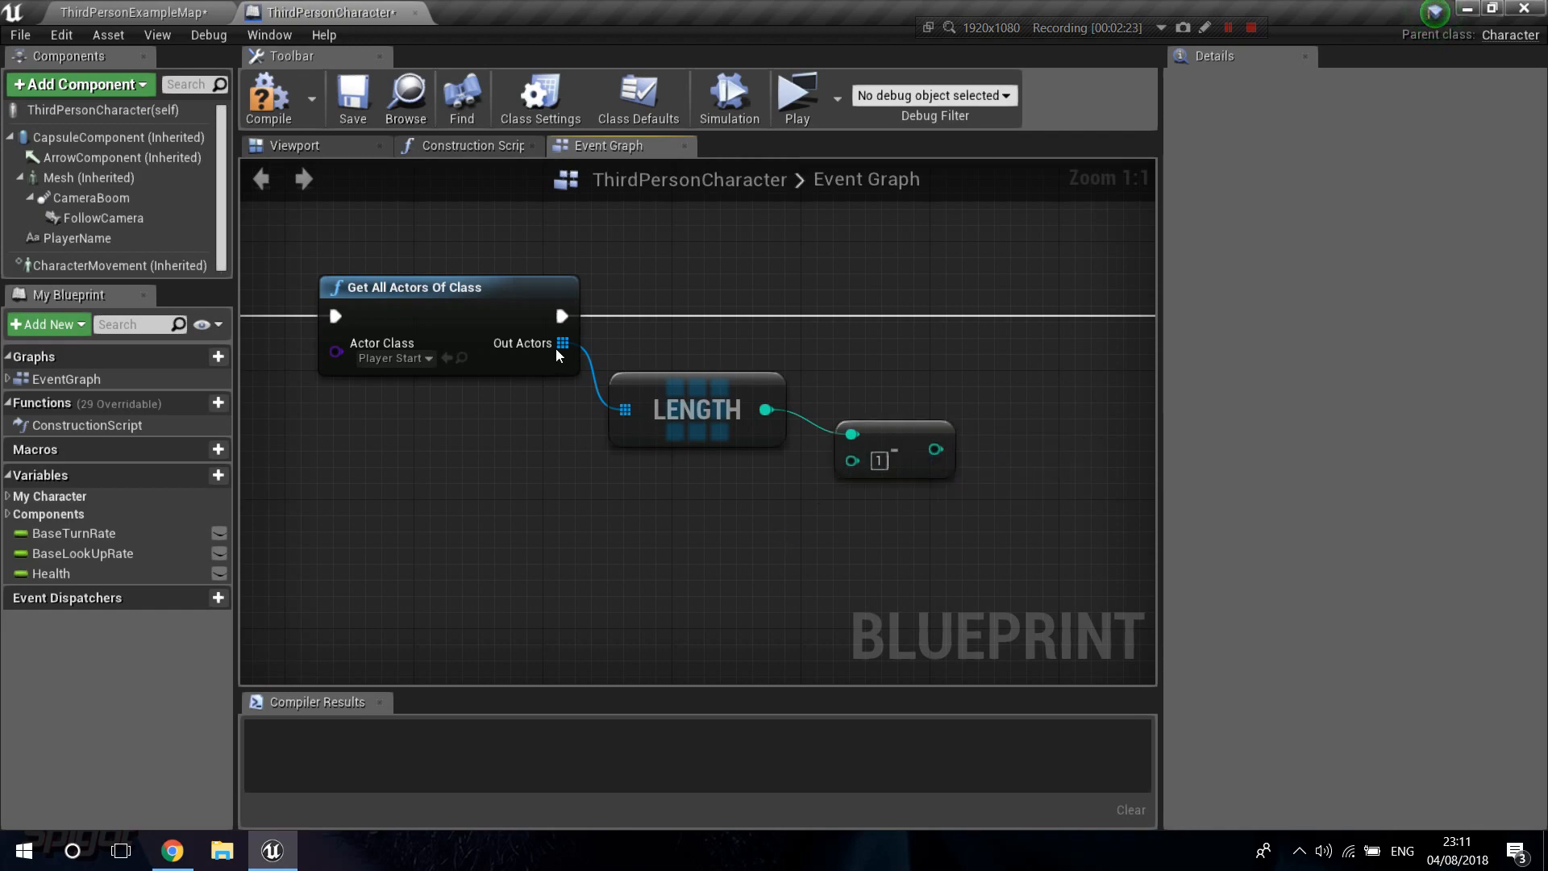
pyautogui.moveTo(749, 540)
pyautogui.write('ge')
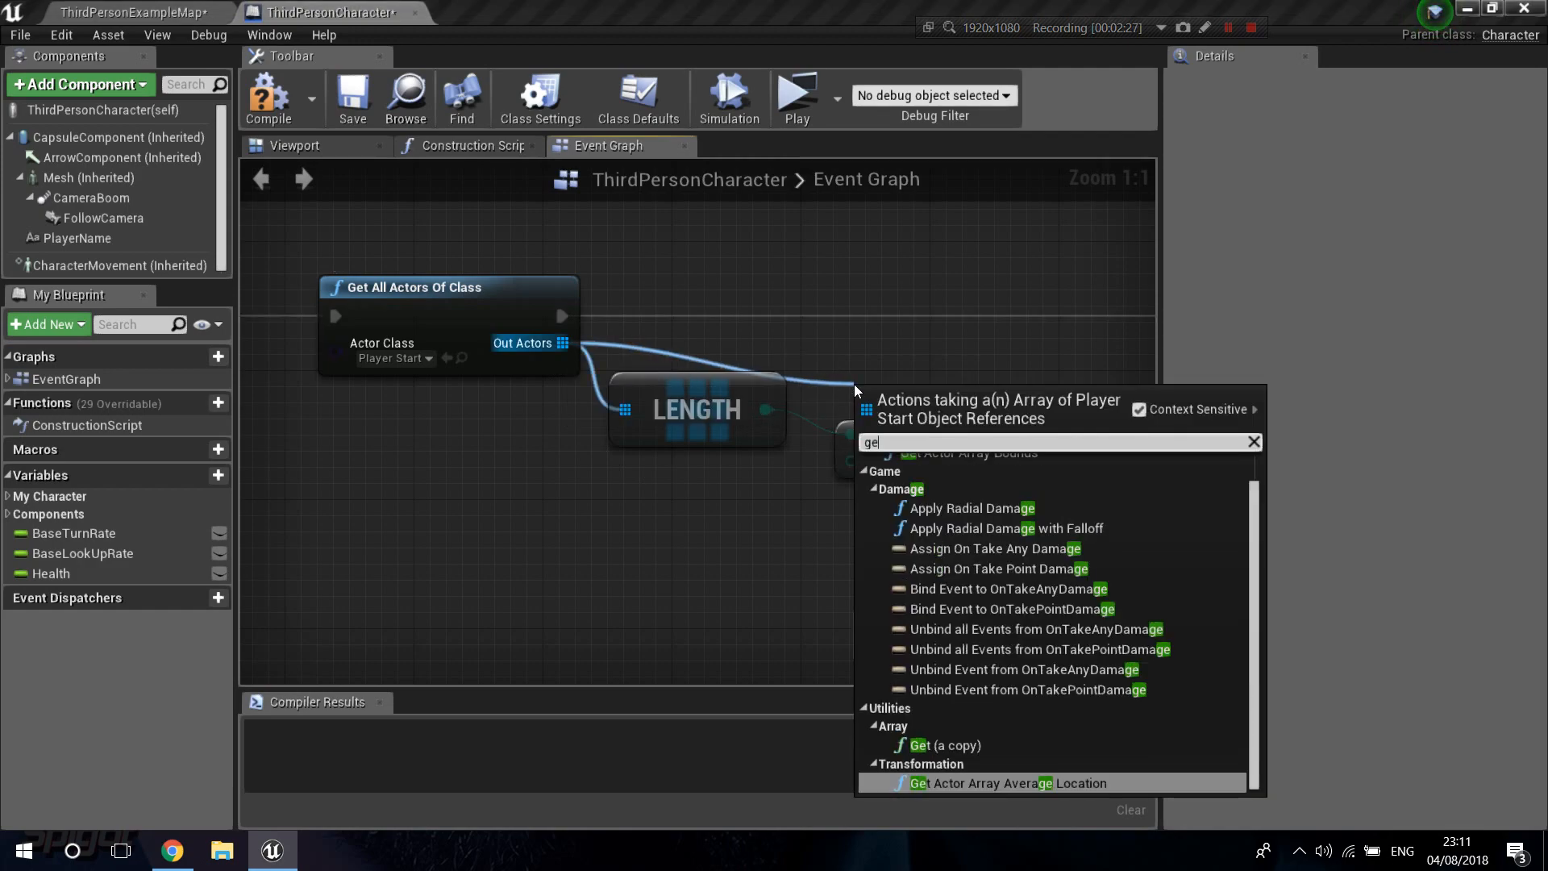
# Step: Pick a random PlayerStart from the array using a Random Integer in Range node
pyautogui.click(951, 744)
pyautogui.write('r')
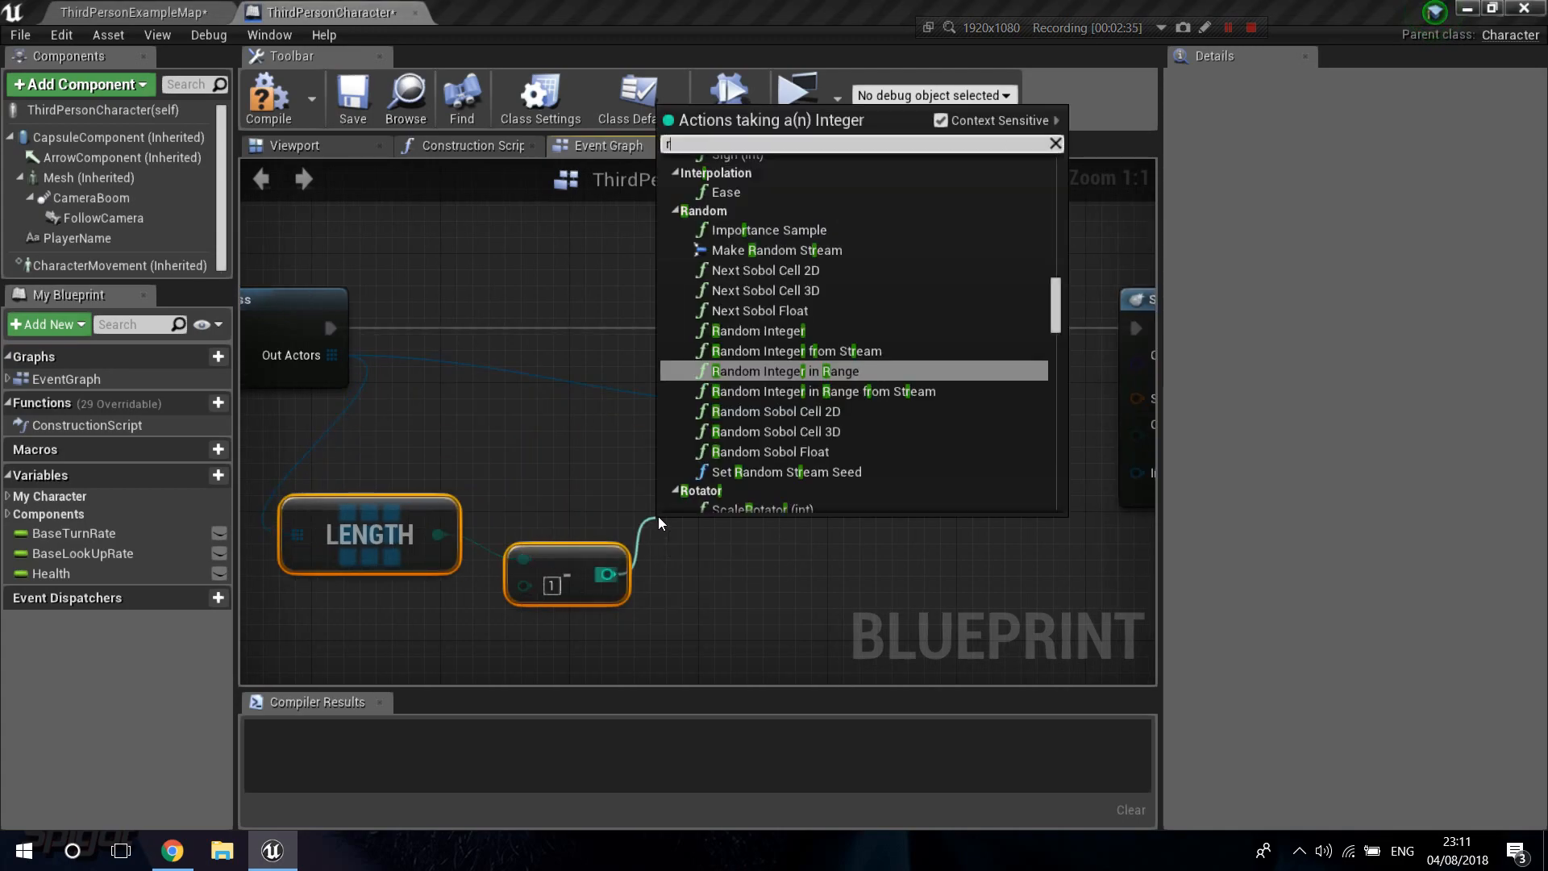
pyautogui.write('andom')
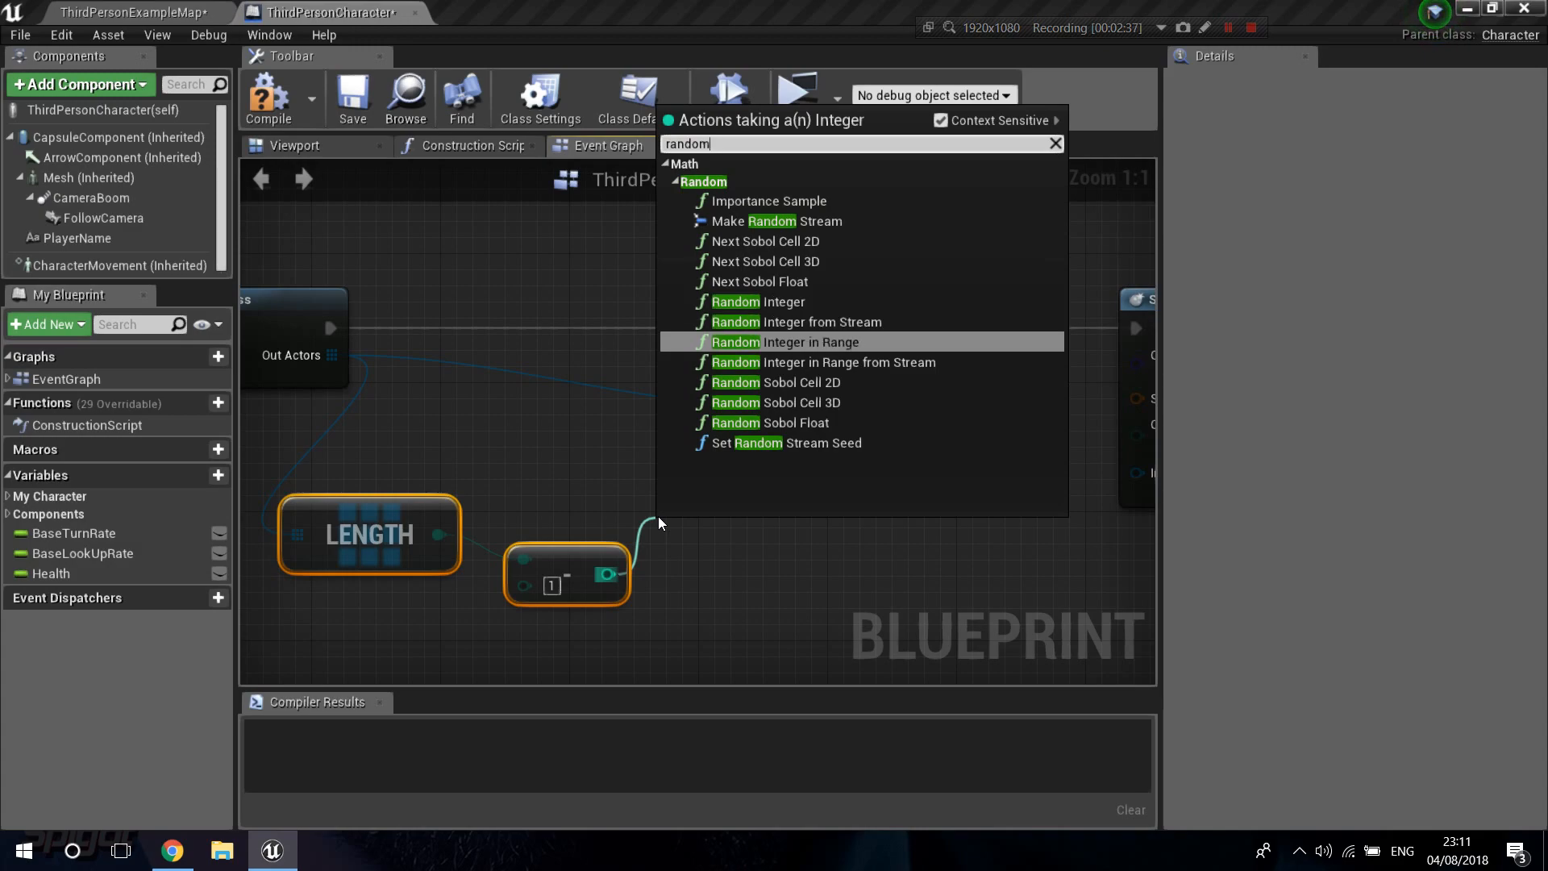
pyautogui.click(787, 342)
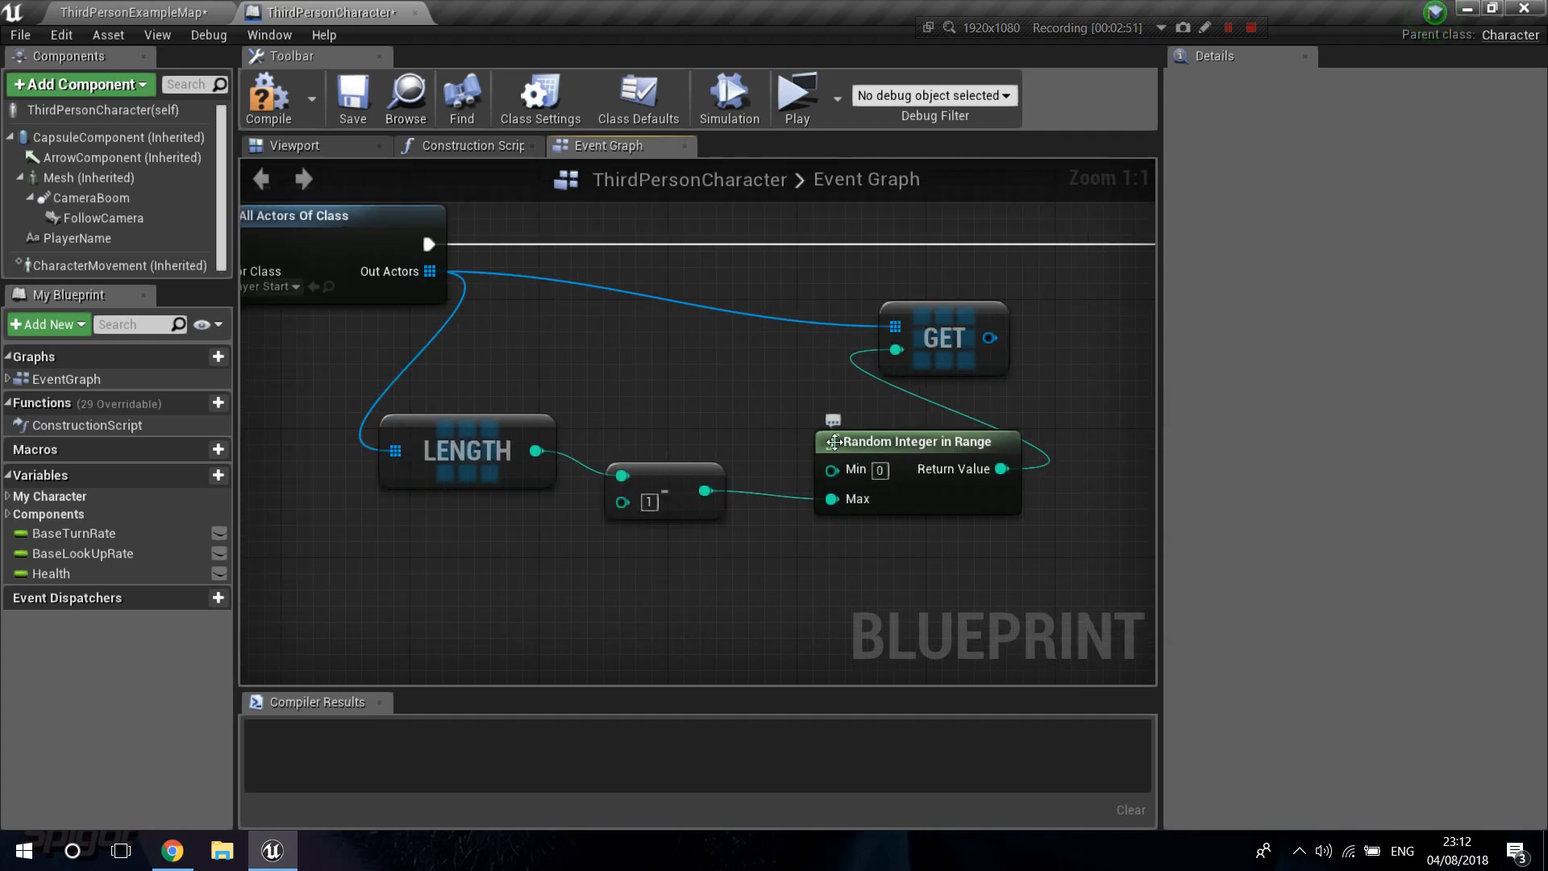
pyautogui.scroll(-3)
pyautogui.write('get actor tr')
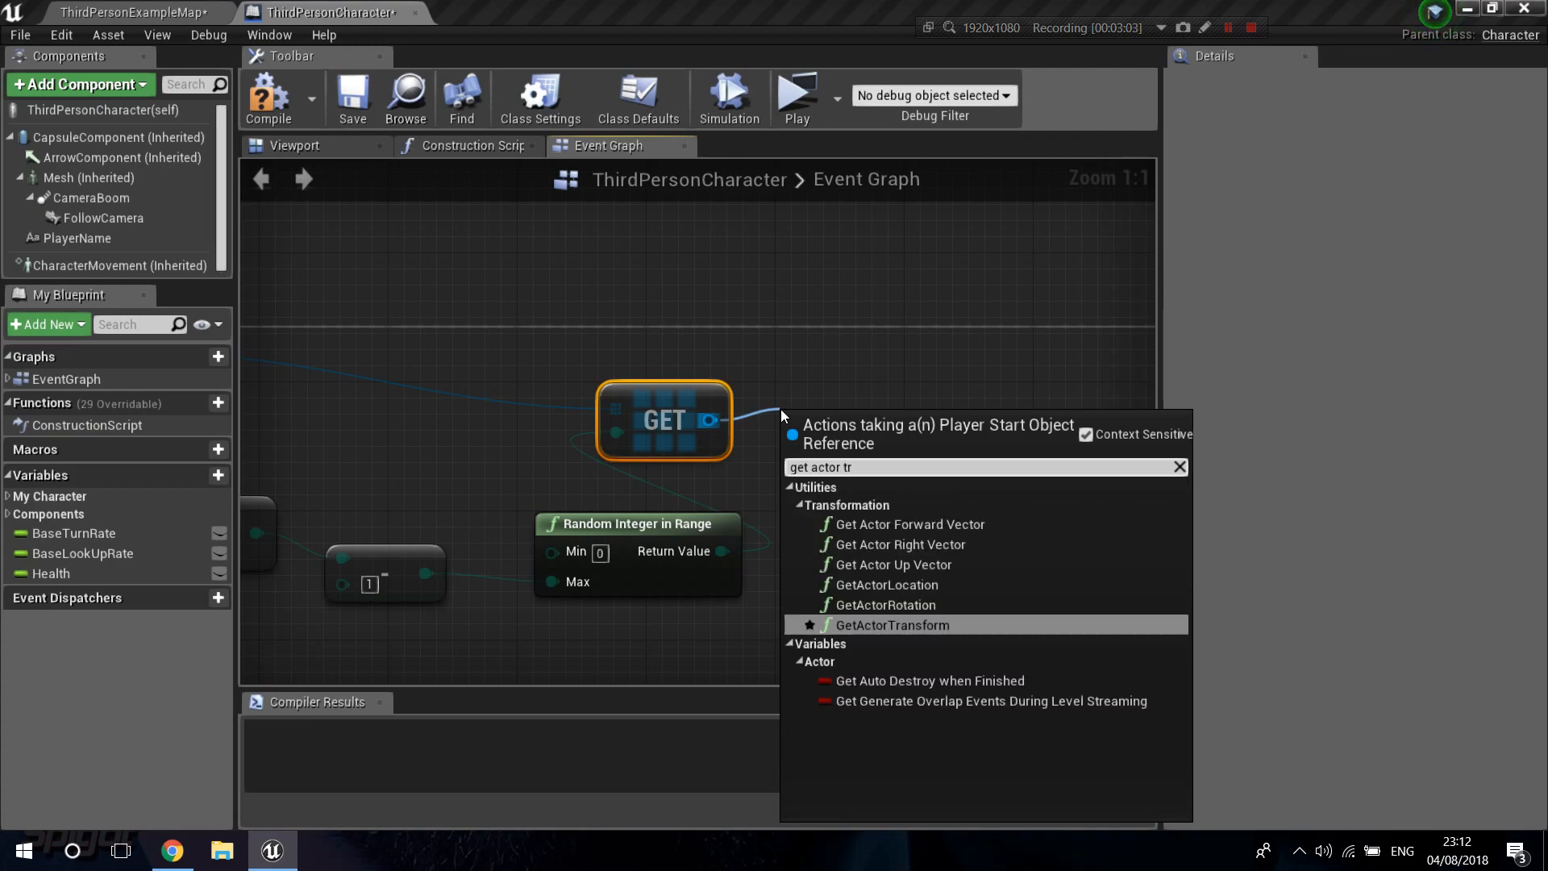
# Step: Feed the chosen PlayerStart's transform into Spawn Transform, set to Try To Adjust Location, But Always Spawn
pyautogui.click(891, 625)
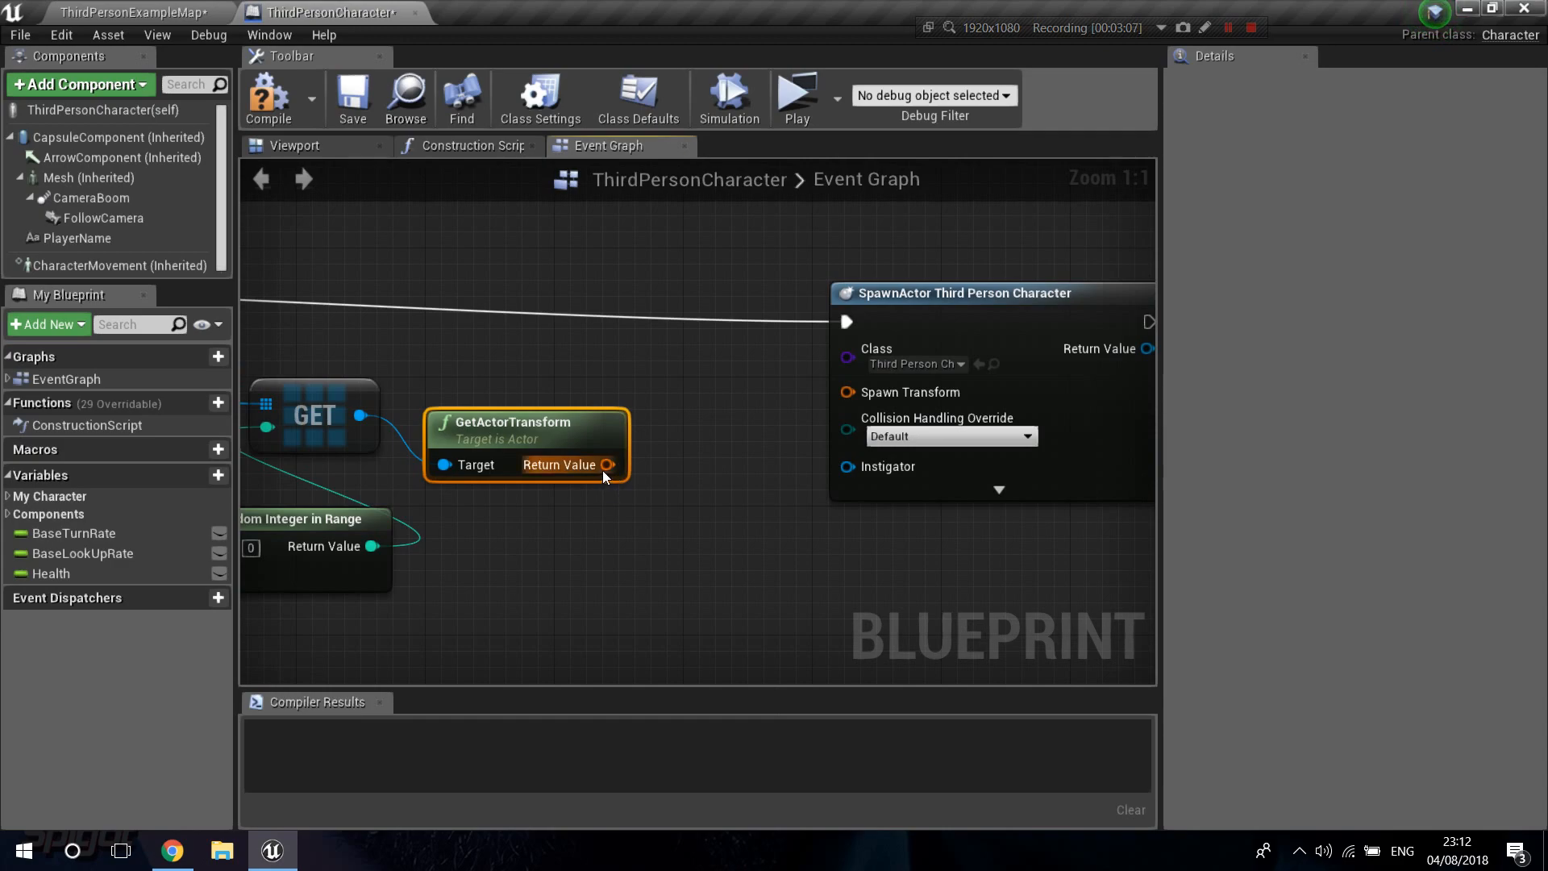
pyautogui.moveTo(527, 444); pyautogui.dragTo(591, 400)
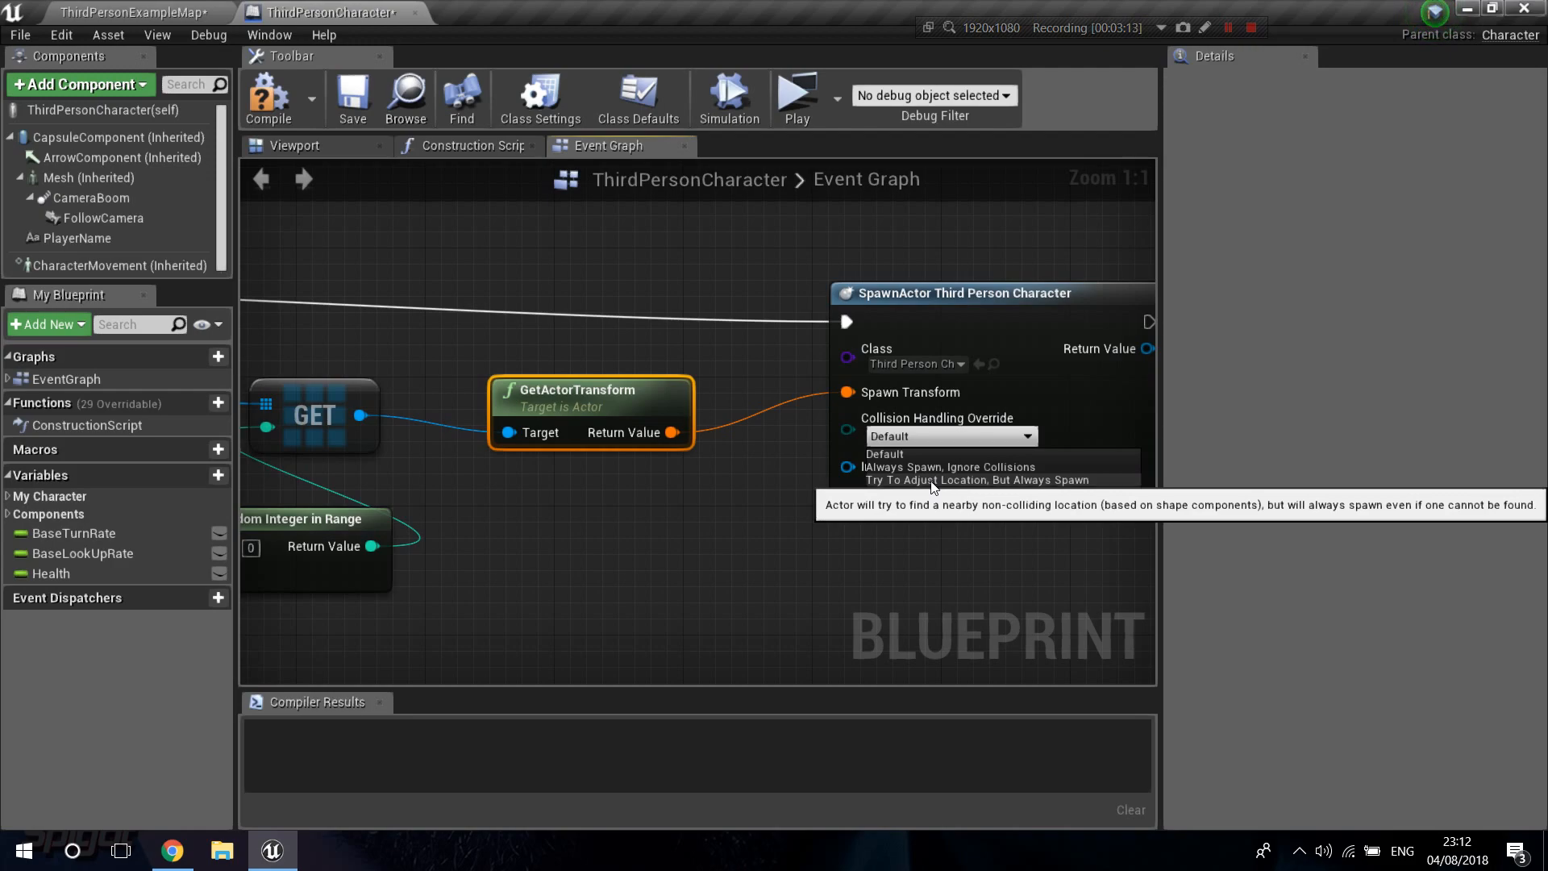
pyautogui.click(998, 479)
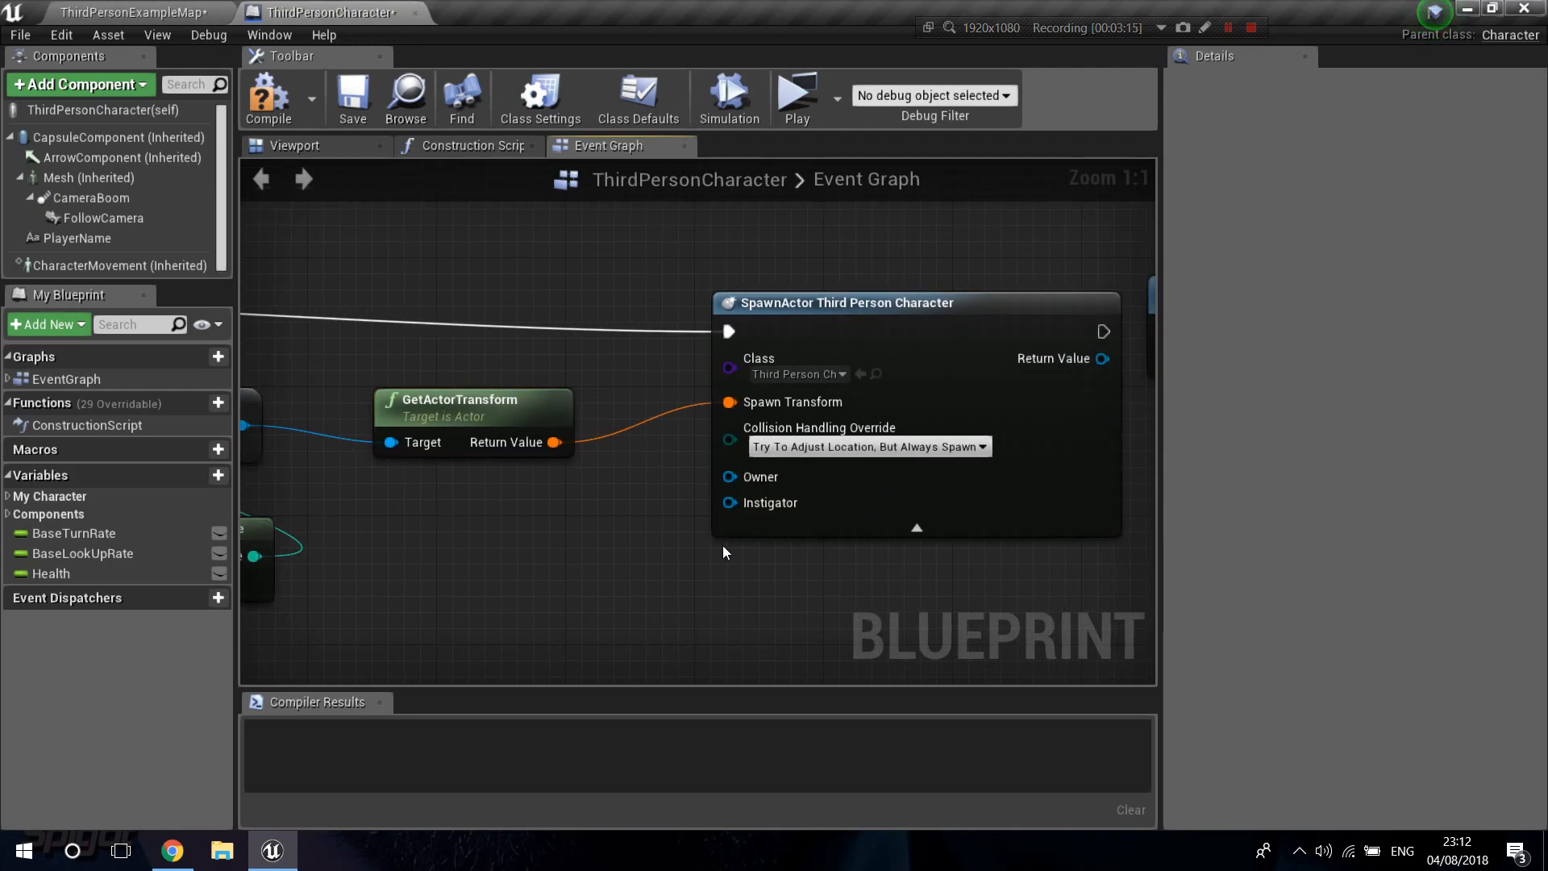
pyautogui.click(916, 528)
pyautogui.write('possess')
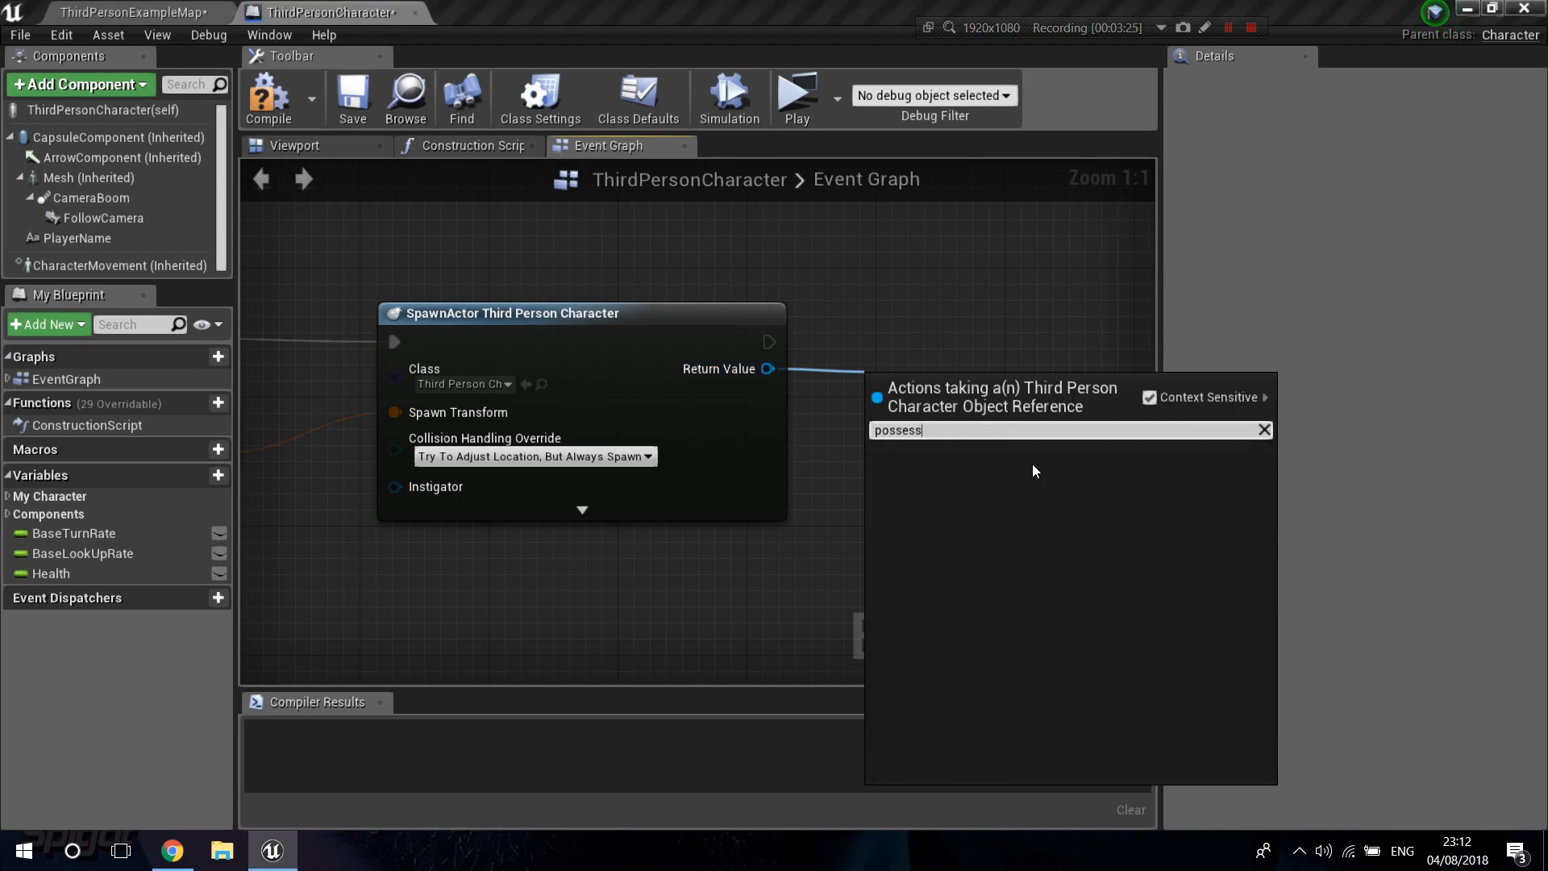
# Step: Possess the spawned character with Get Controller before DestroyActor, then compile and save
pyautogui.click(1148, 397)
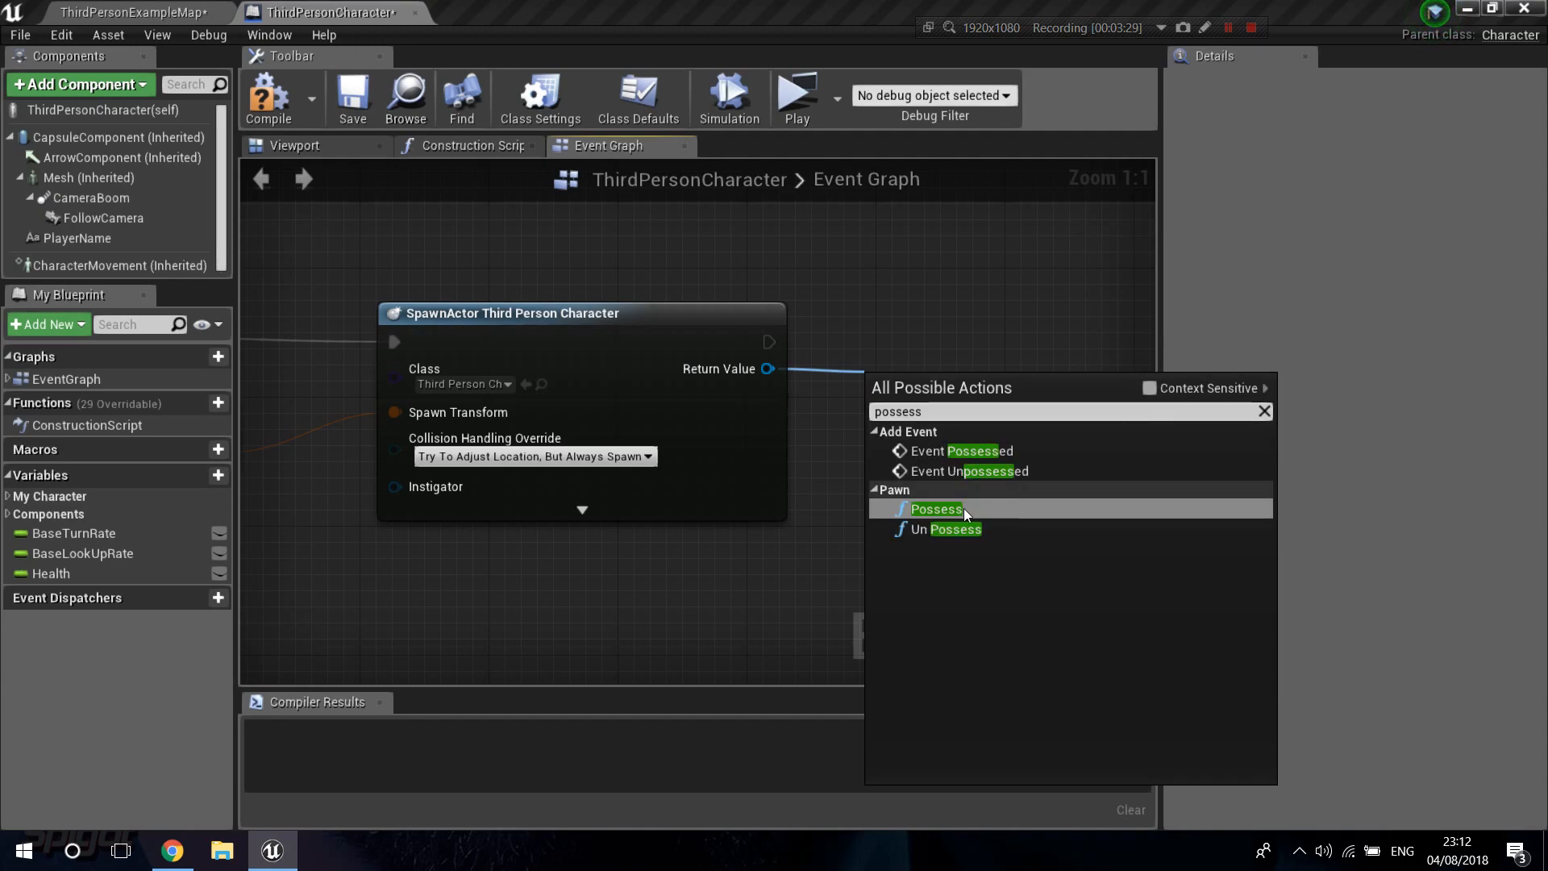
pyautogui.moveTo(936, 509)
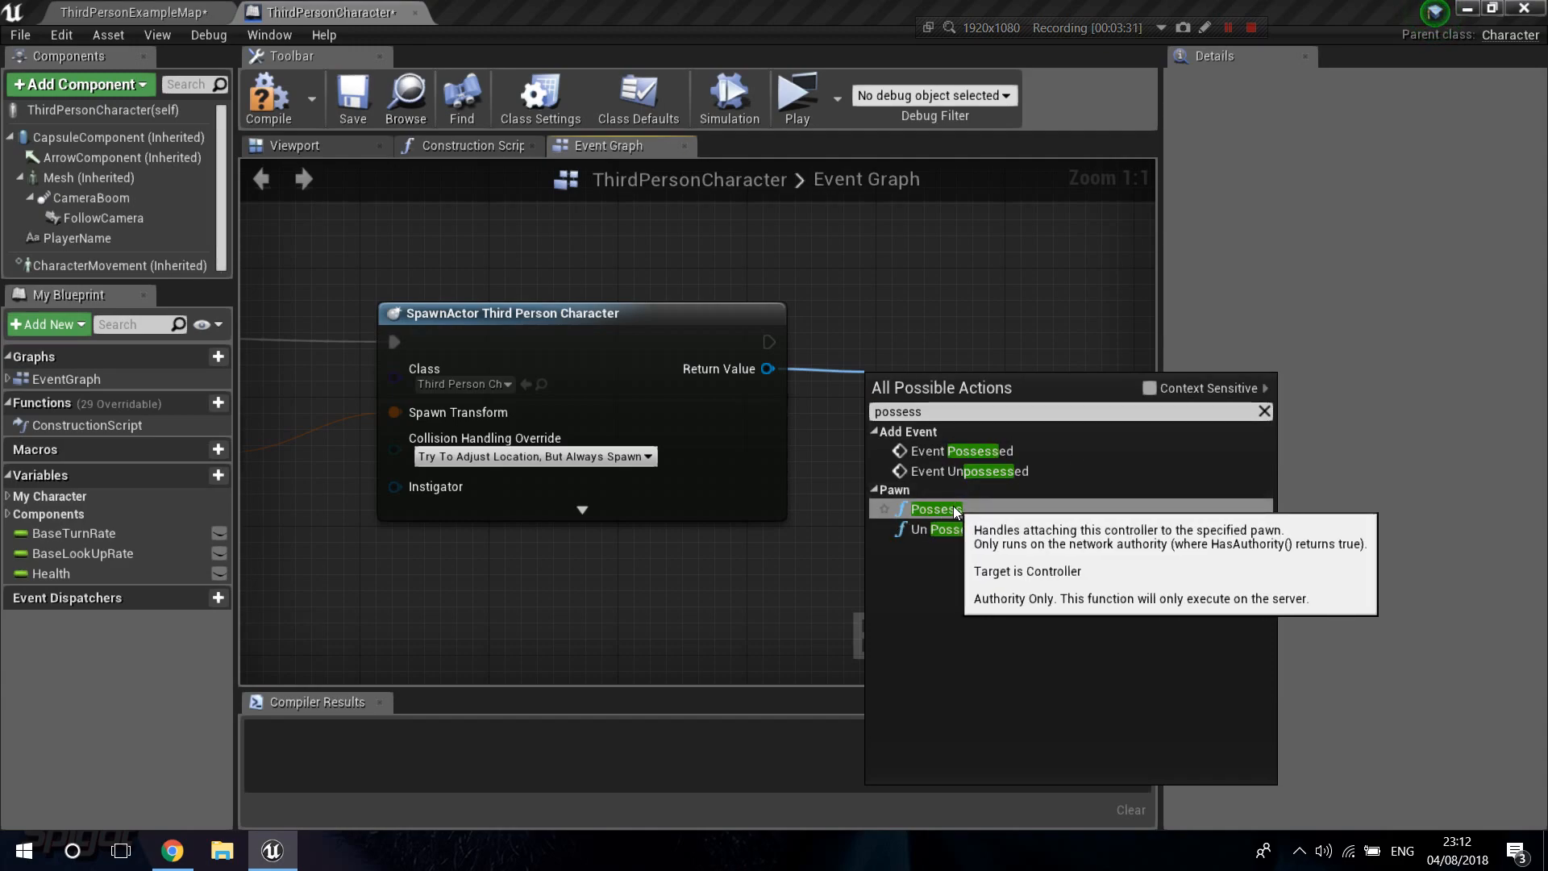
pyautogui.click(933, 508)
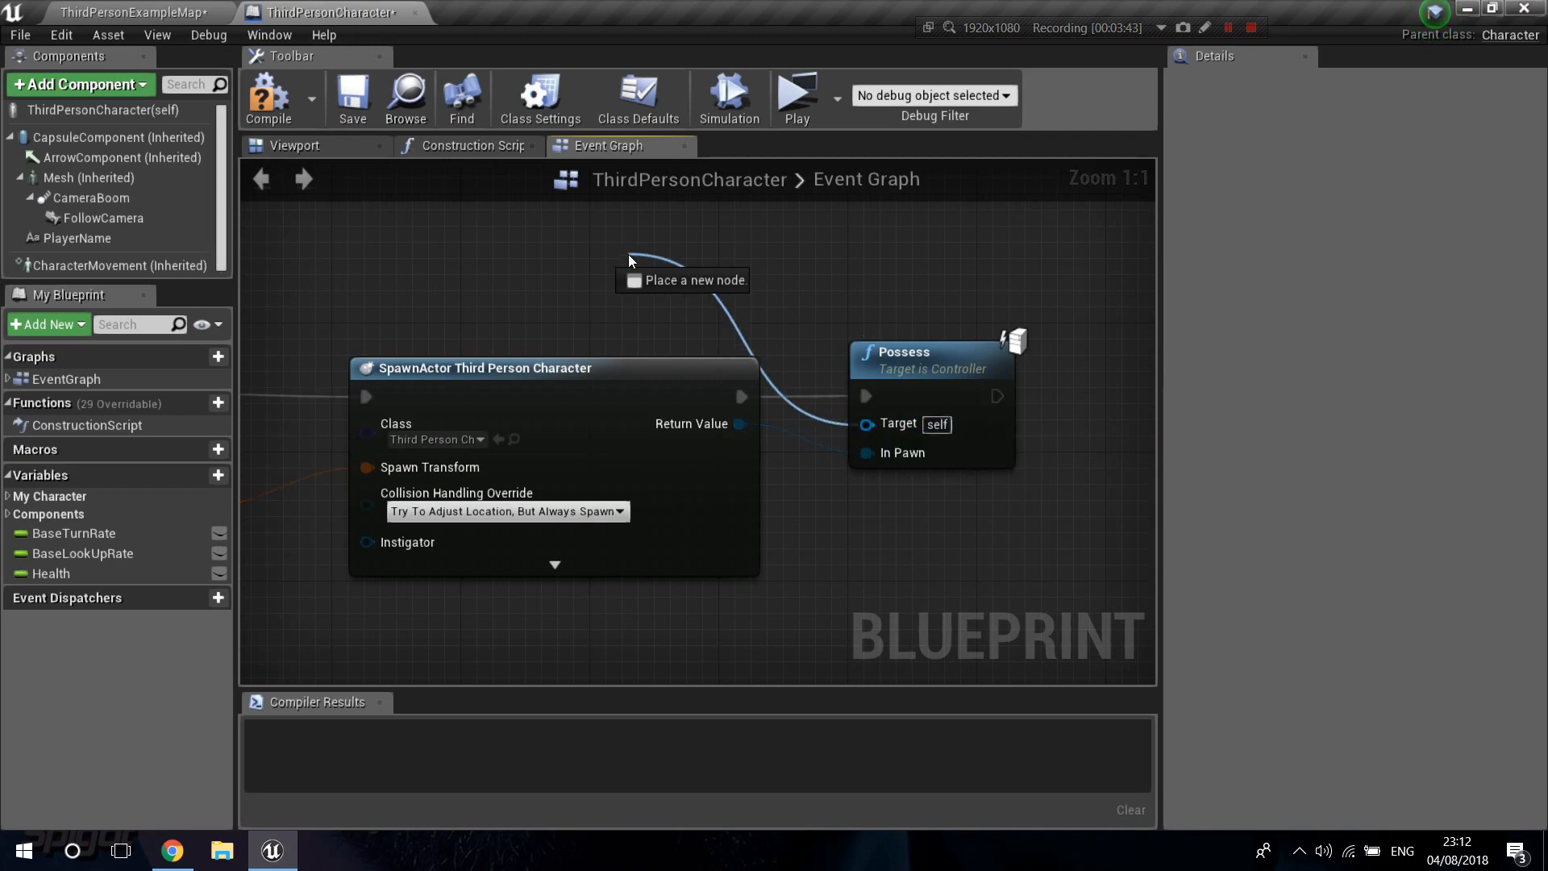
pyautogui.write('get cont')
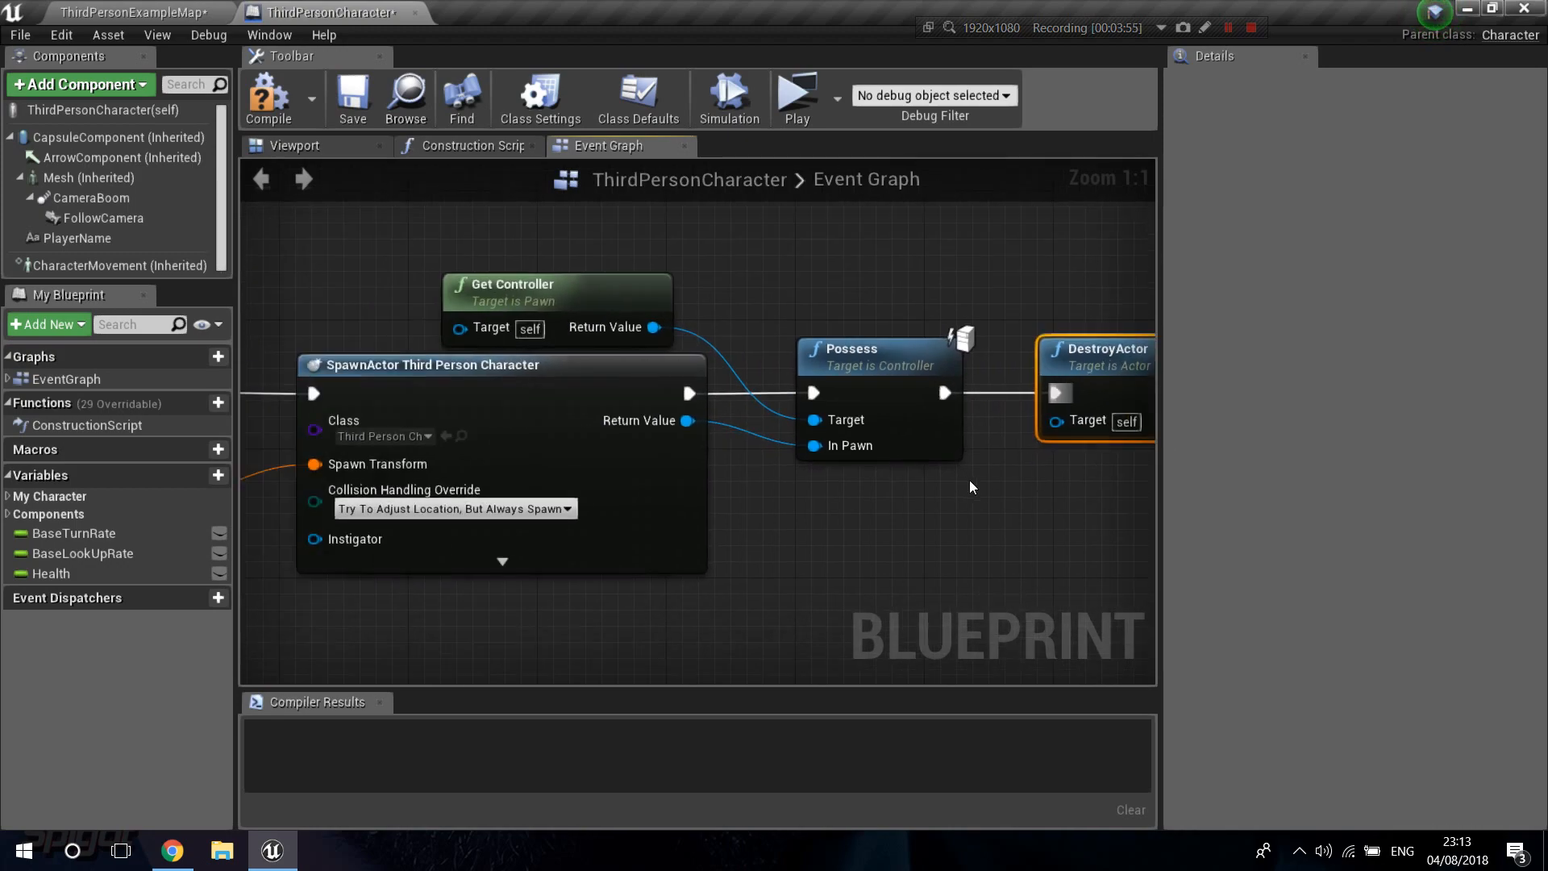
pyautogui.scroll(-3)
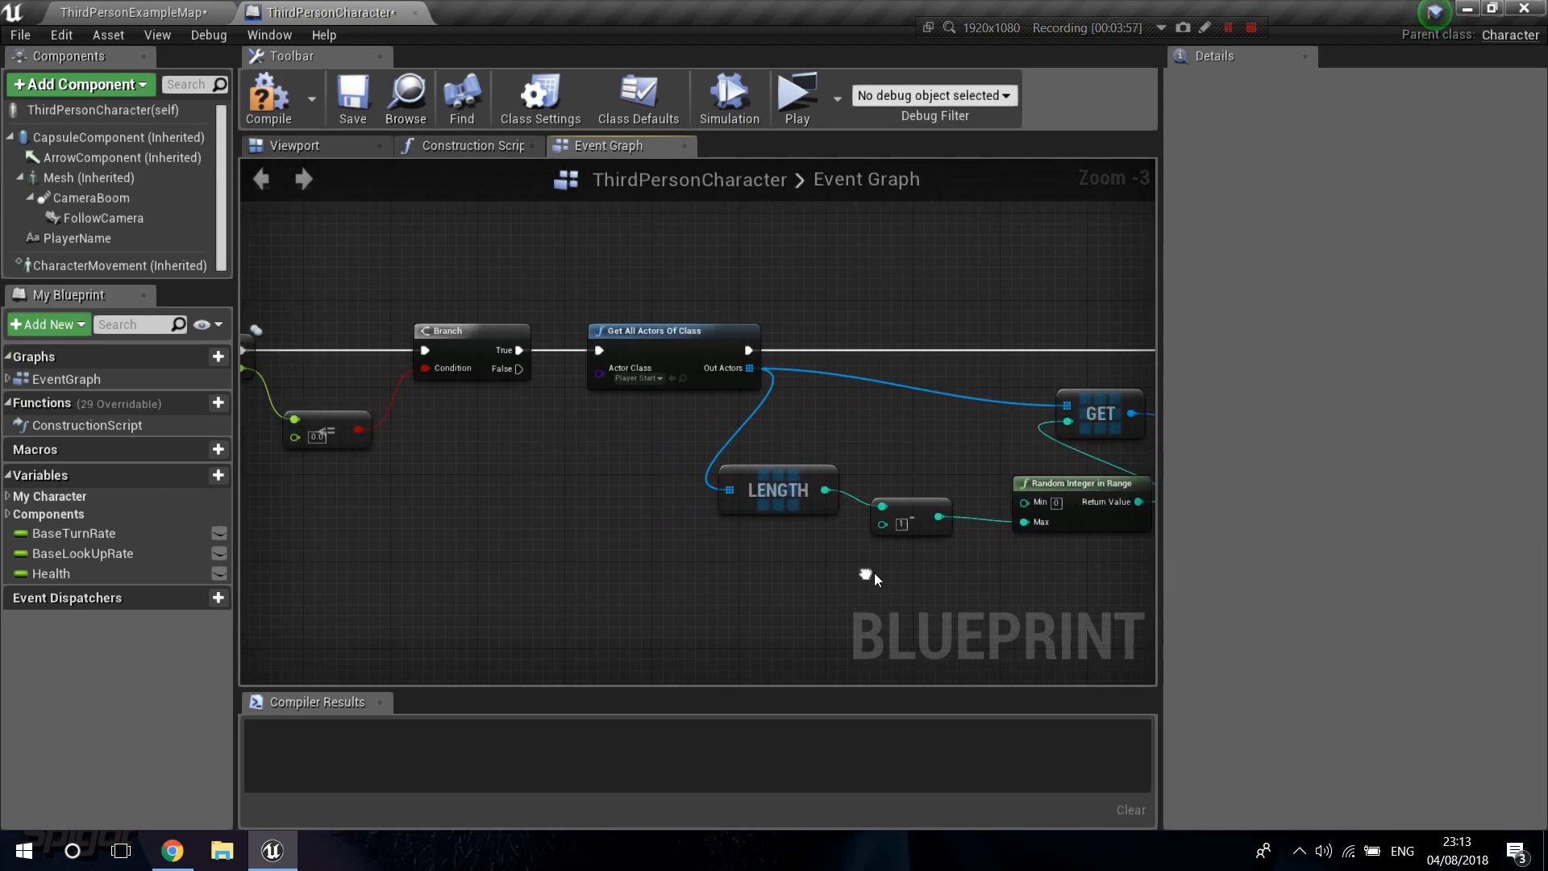
pyautogui.click(353, 96)
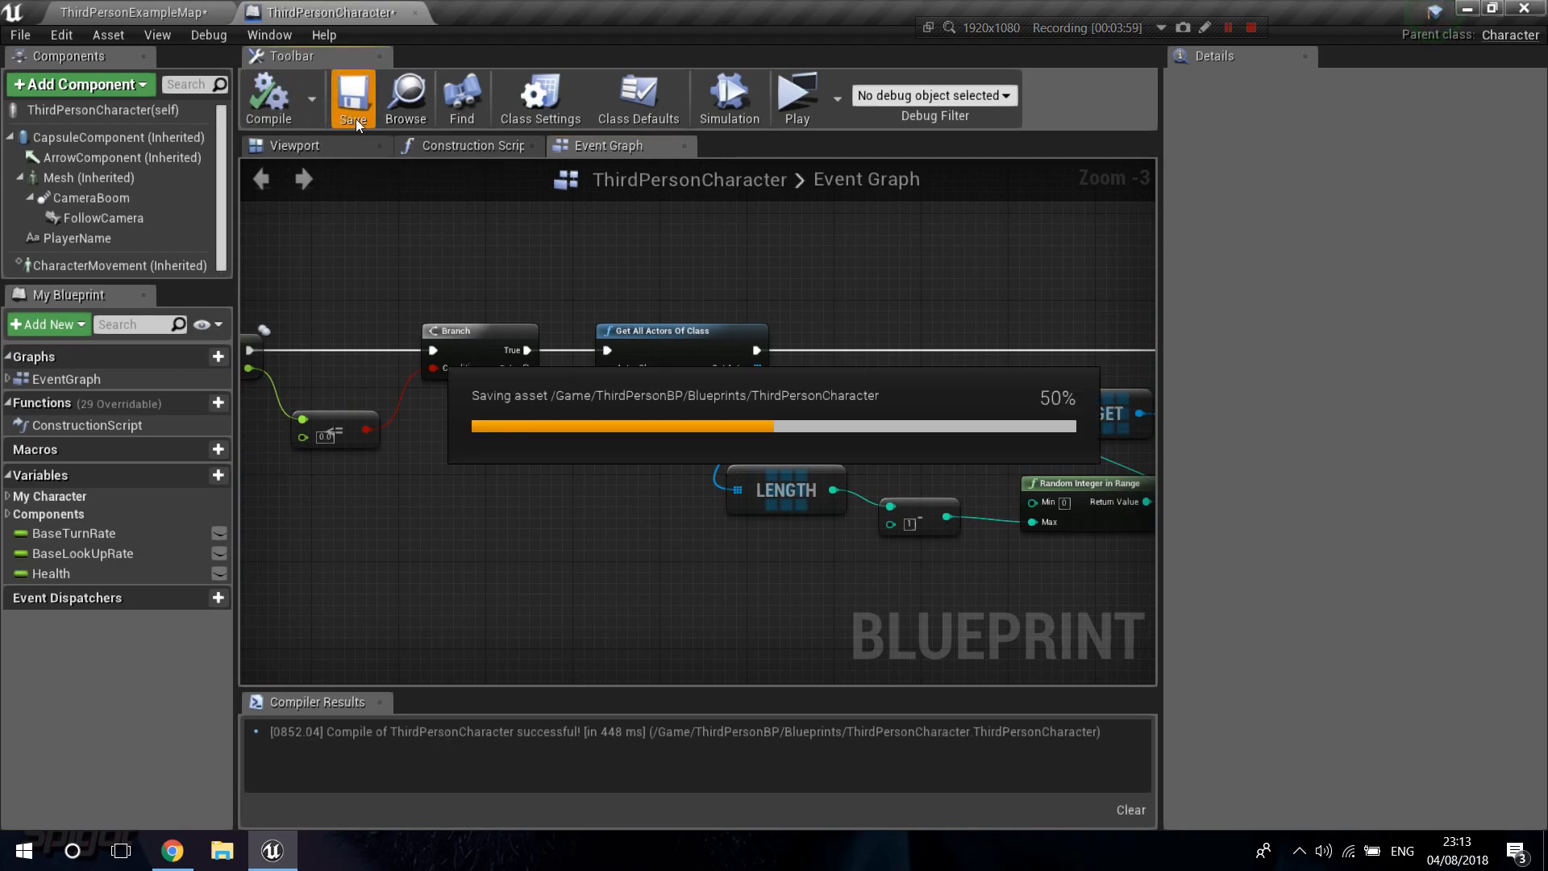
pyautogui.click(1059, 78)
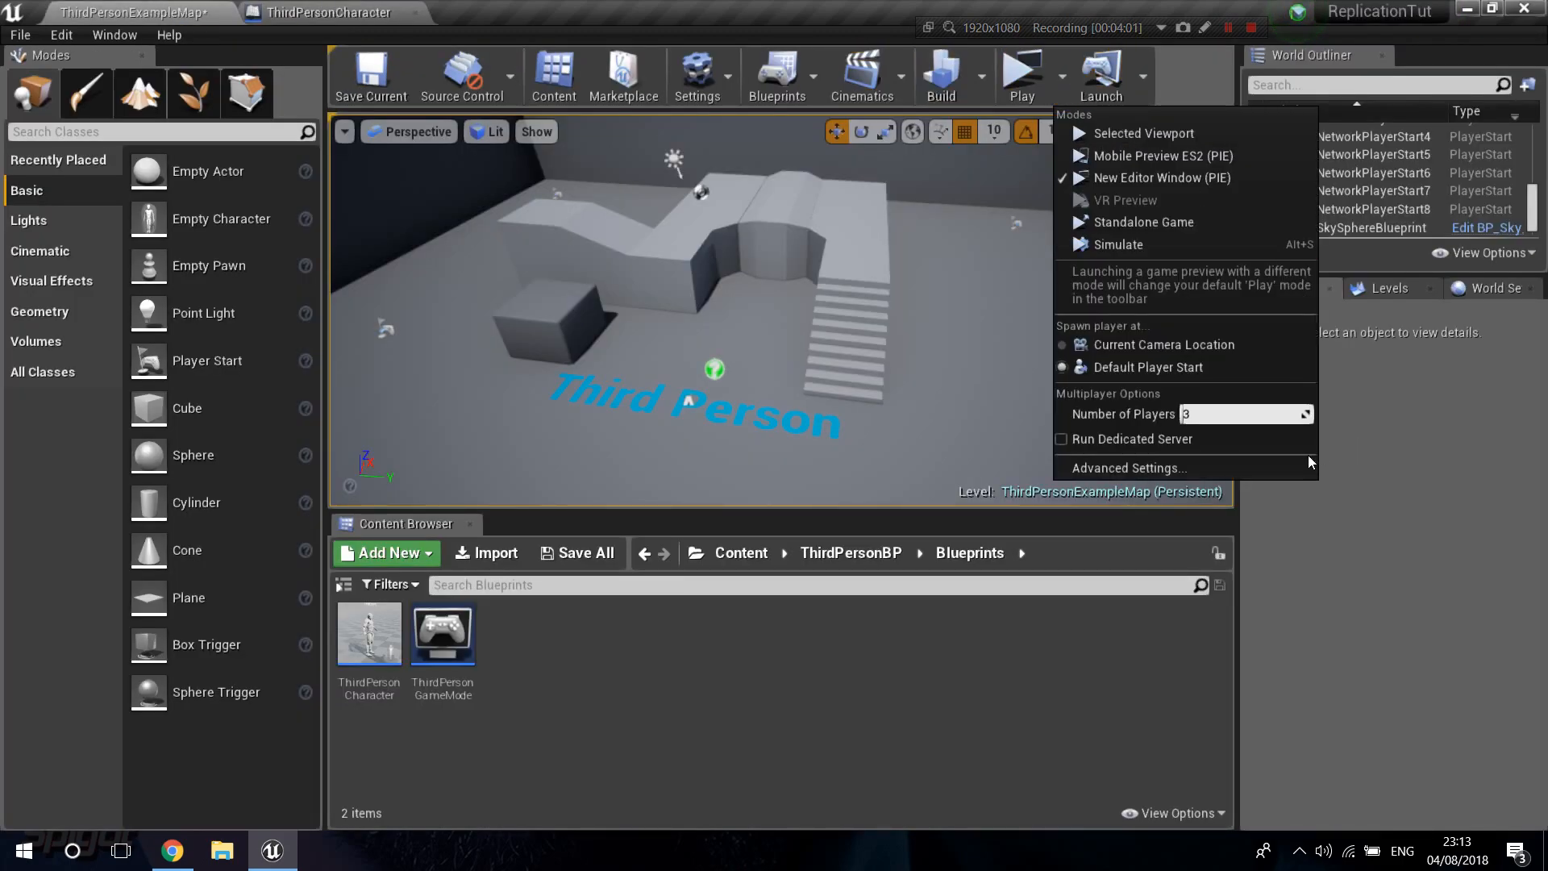
pyautogui.click(1022, 74)
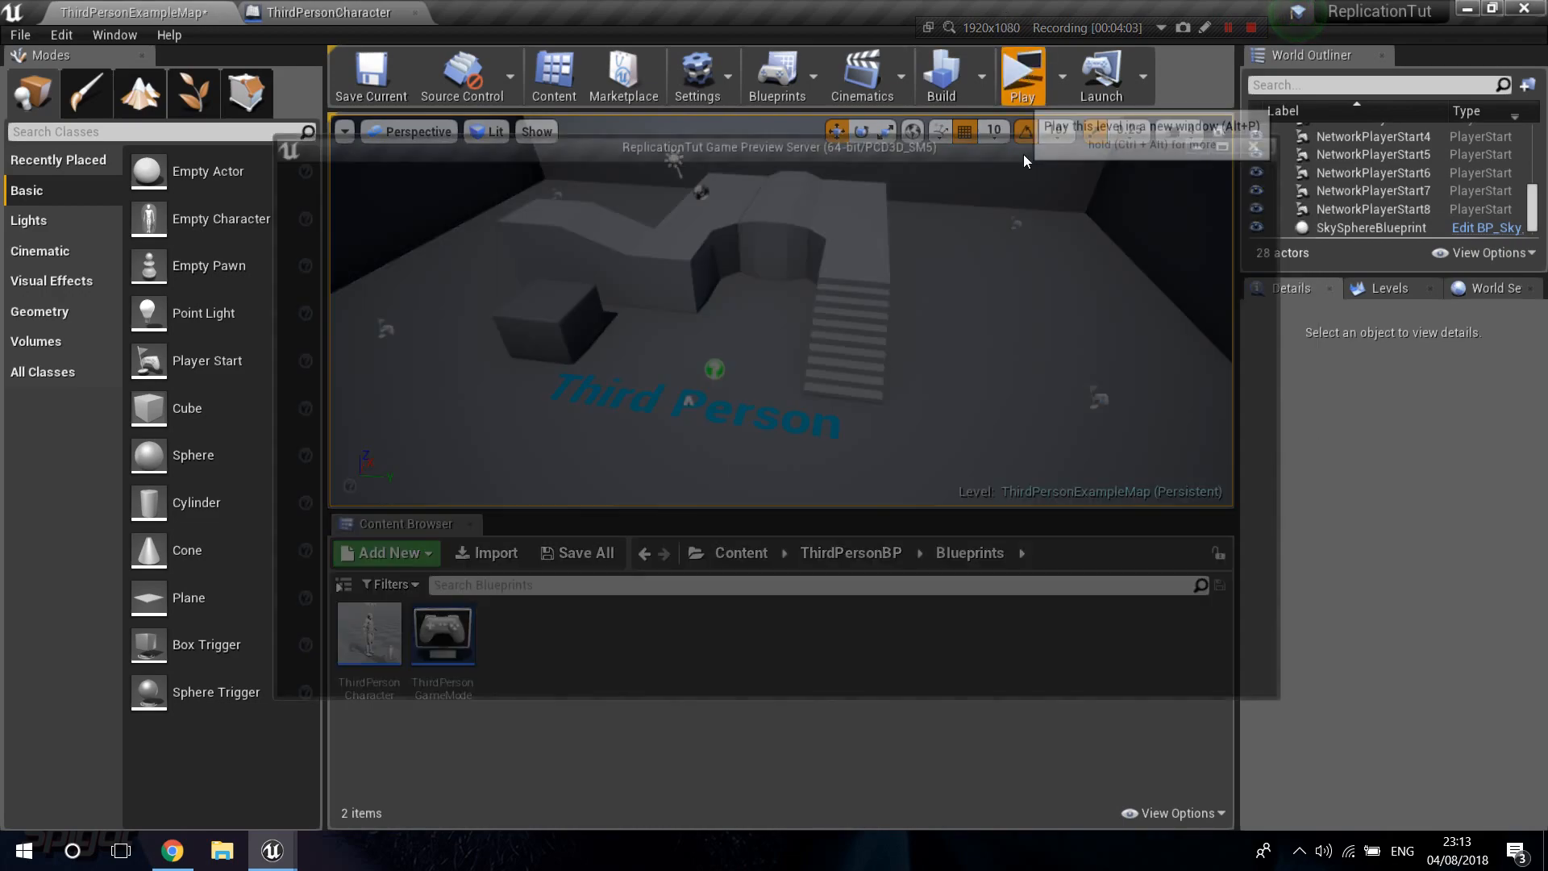
pyautogui.click(1021, 77)
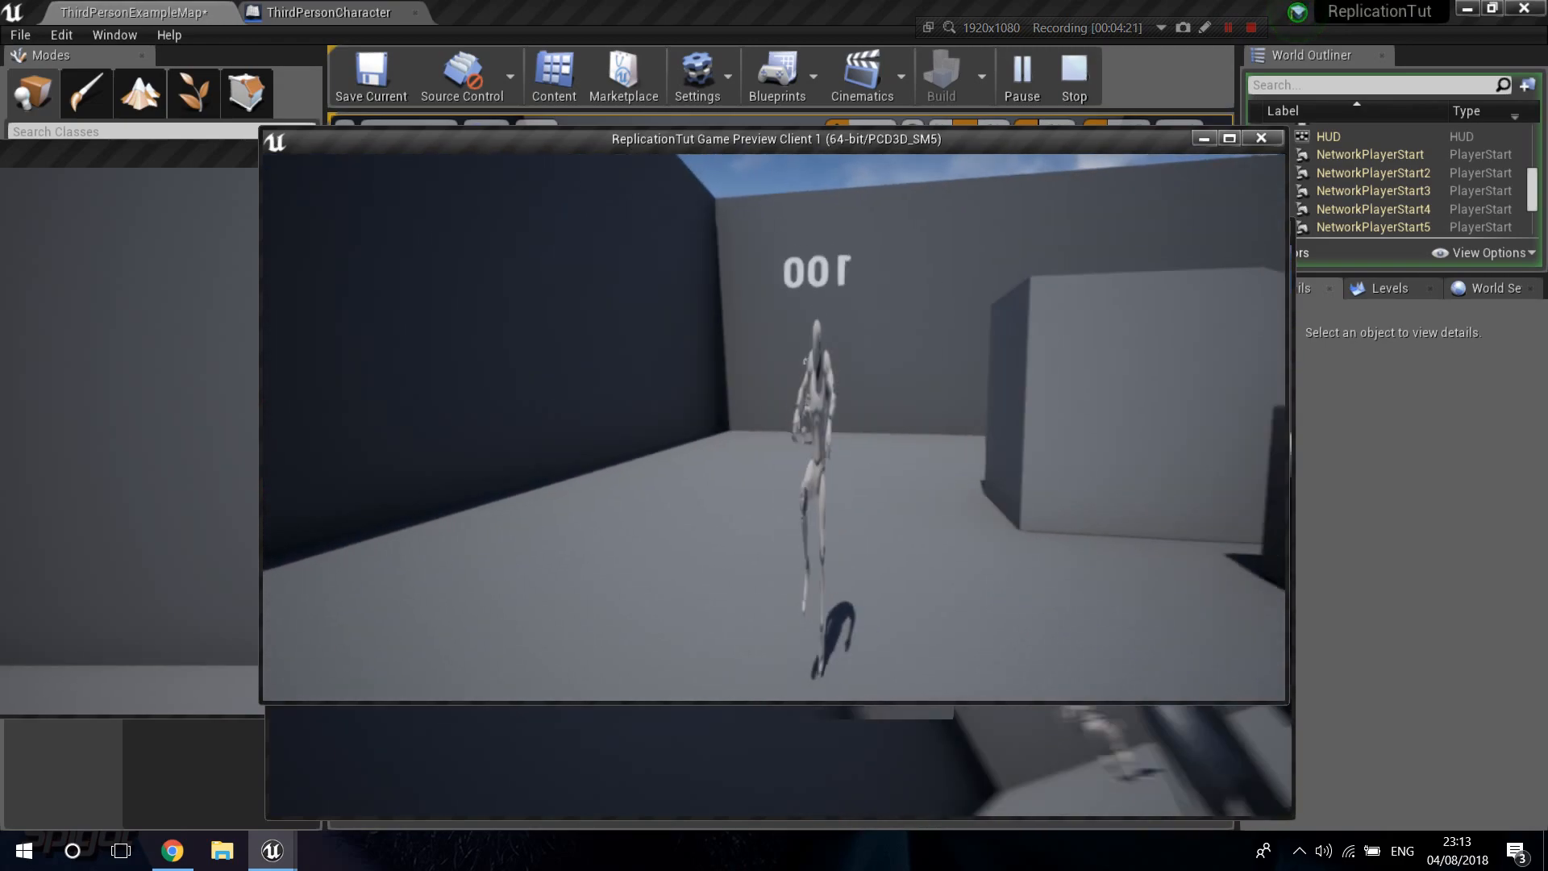
pyautogui.click(1072, 76)
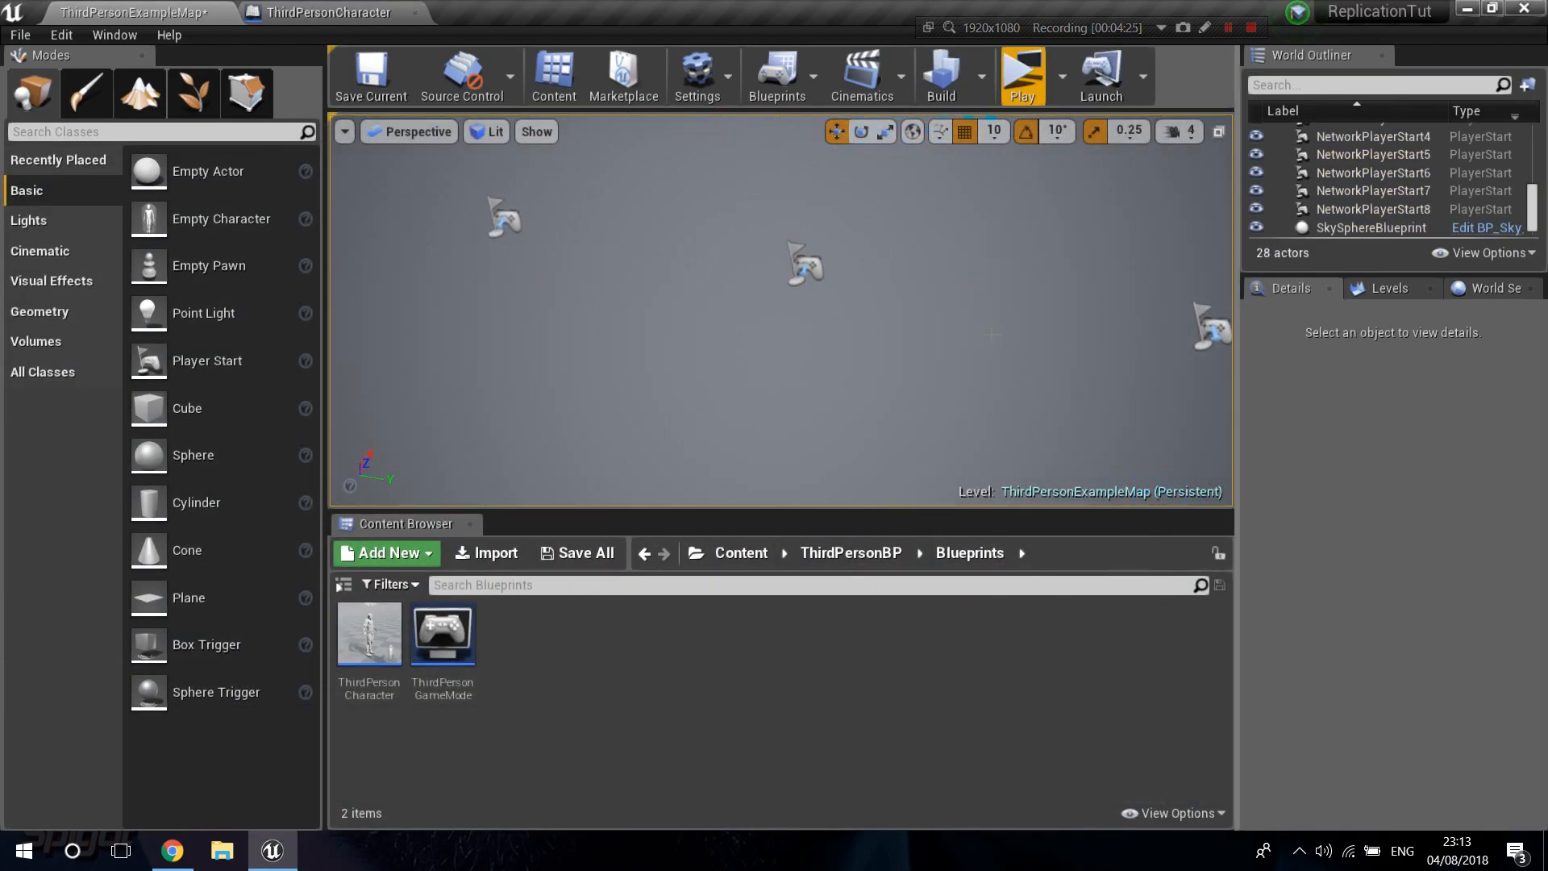
# Step: Select NetworkPlayerStart through NetworkPlayerStart8 and set their scale to 1
pyautogui.click(805, 264)
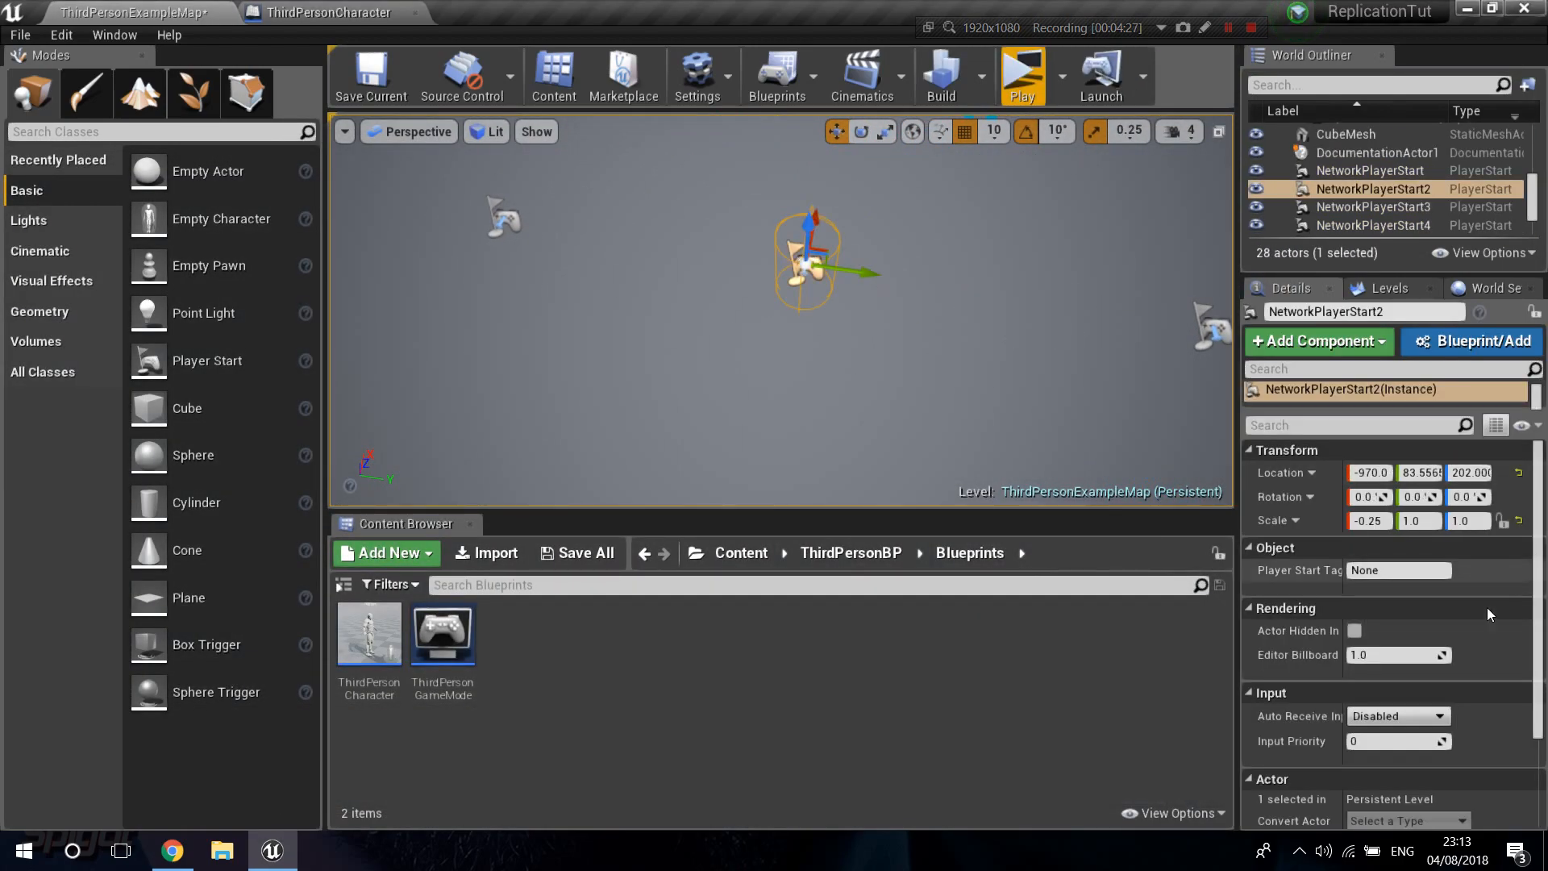
pyautogui.moveTo(1370, 520)
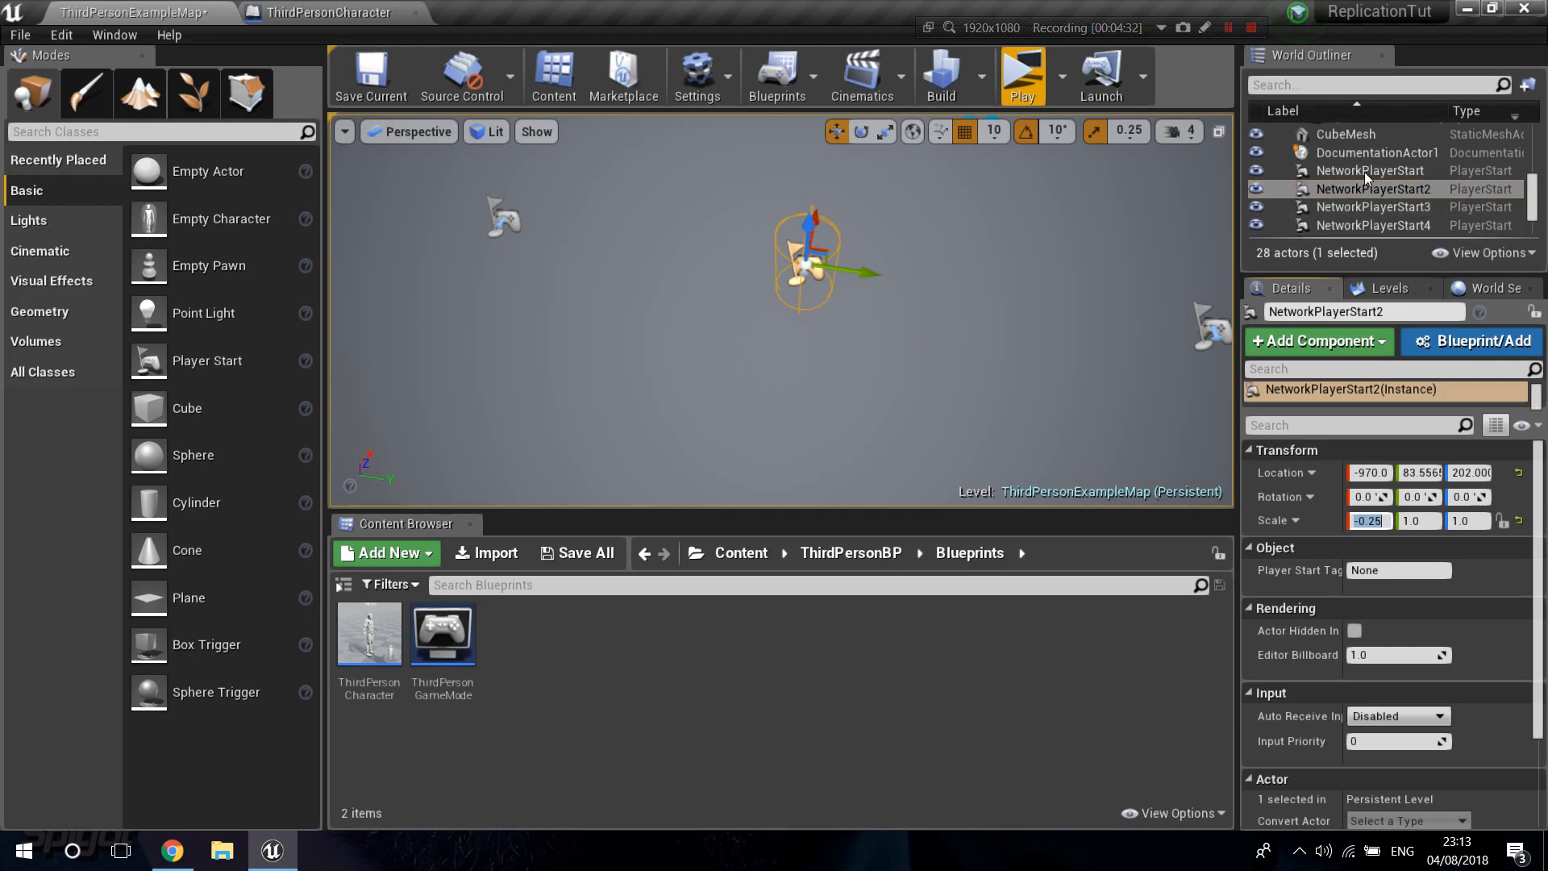
pyautogui.click(1371, 171)
pyautogui.write('1')
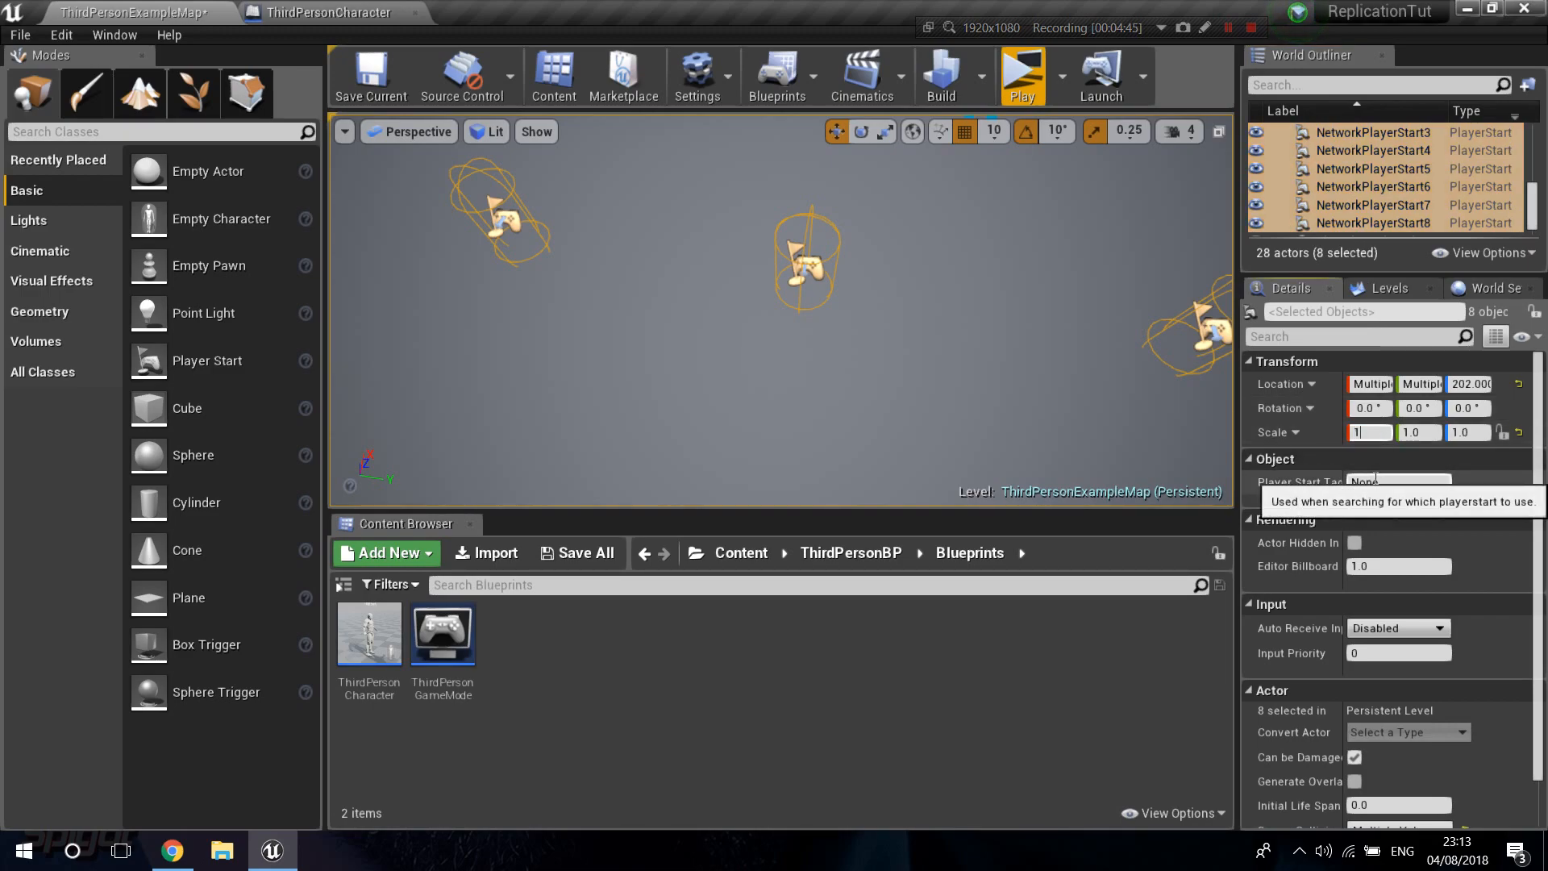
pyautogui.click(369, 78)
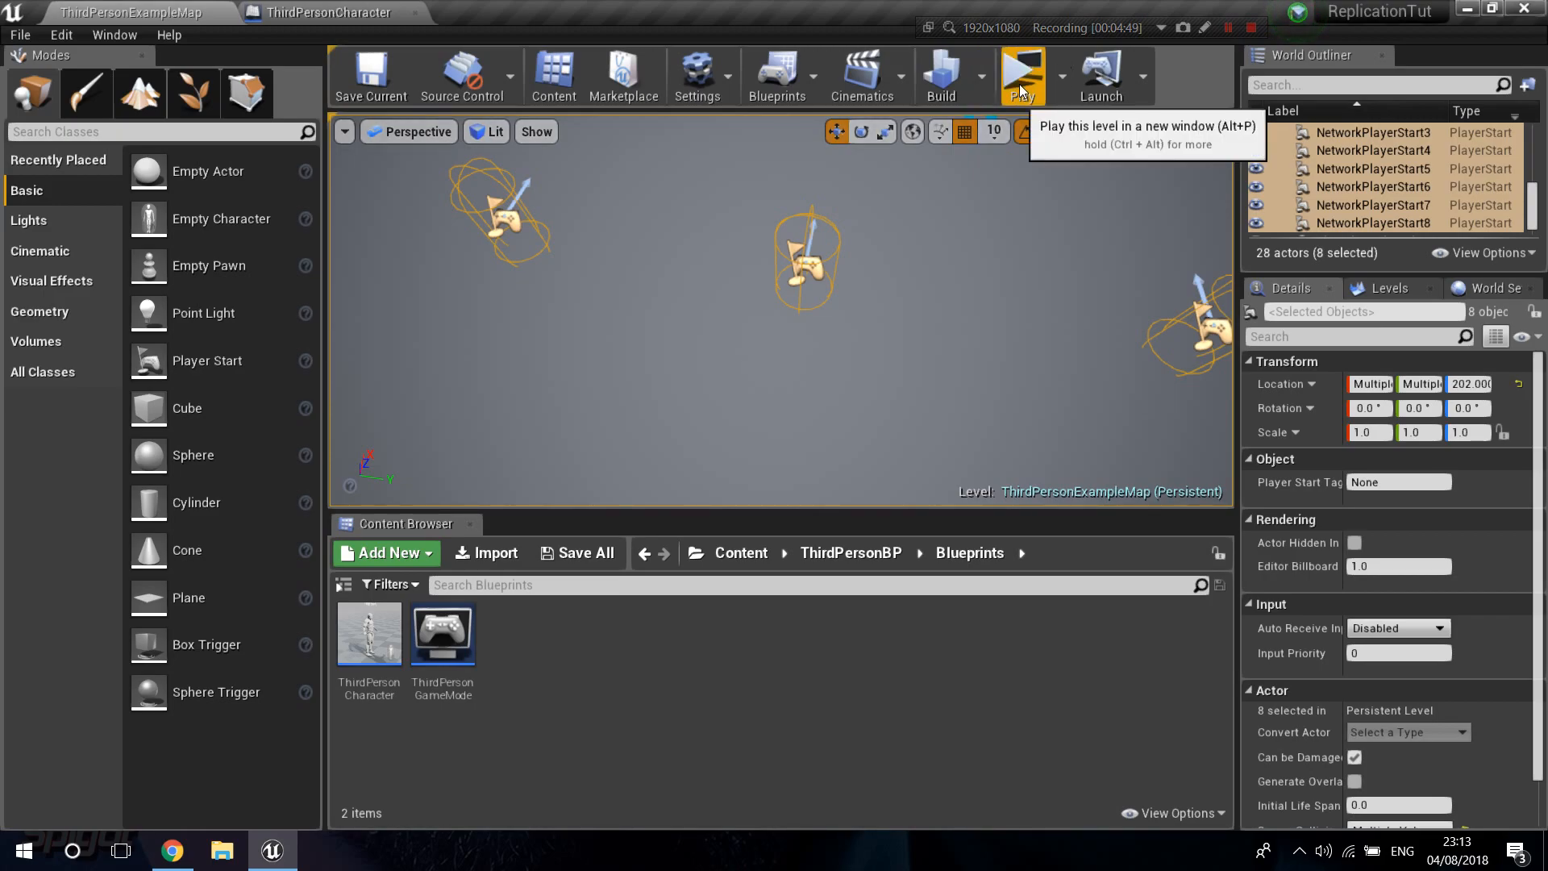
# Step: Run a multiplayer Play session, enlarge the server window to test respawning, then close it
pyautogui.click(1021, 76)
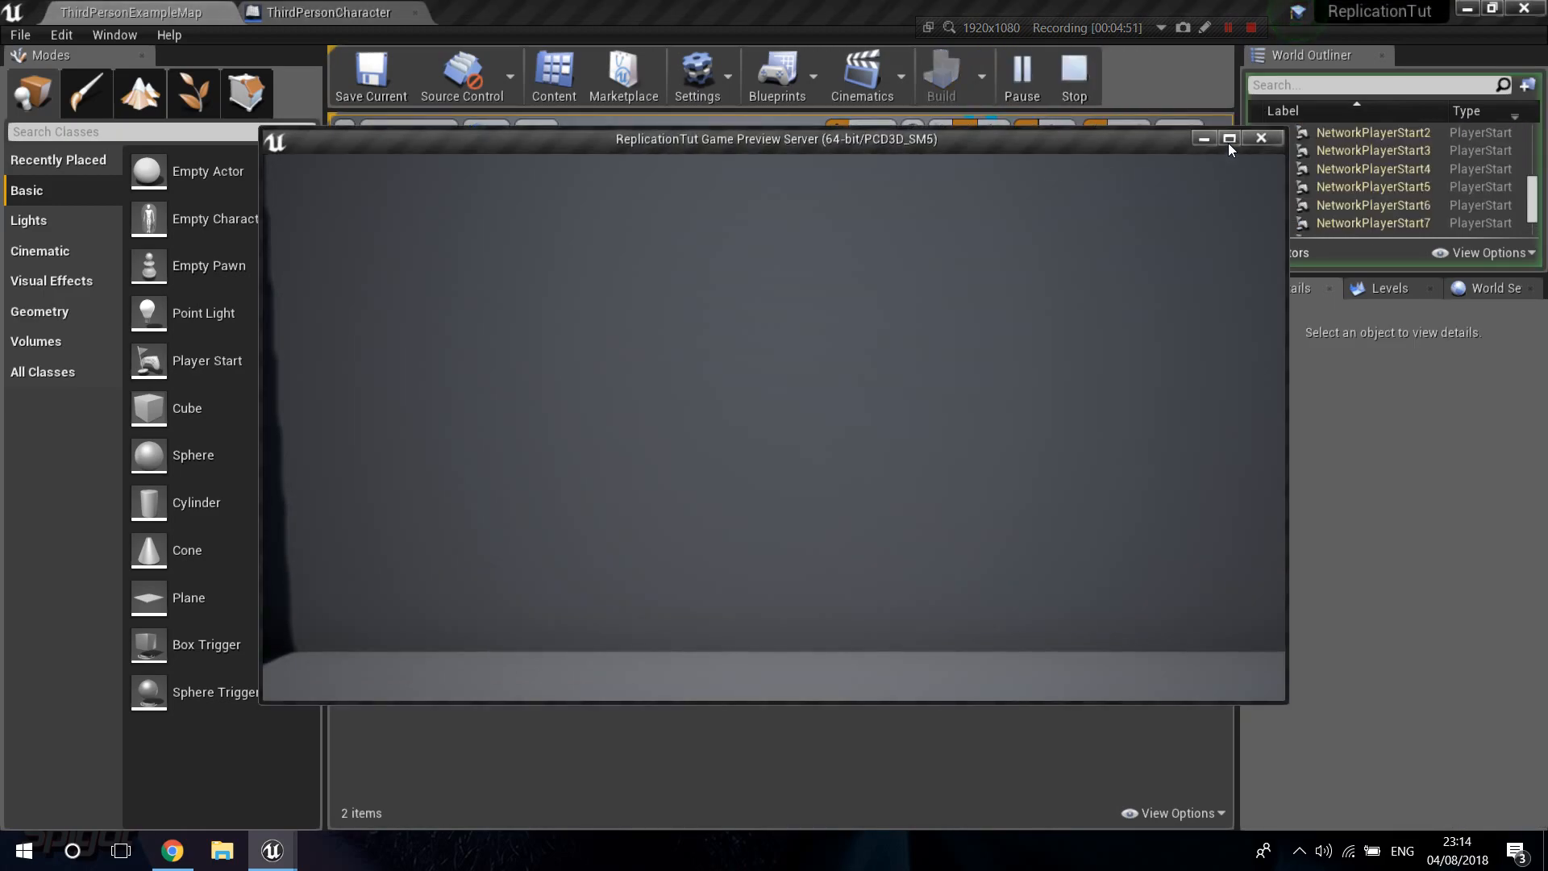
pyautogui.click(1228, 138)
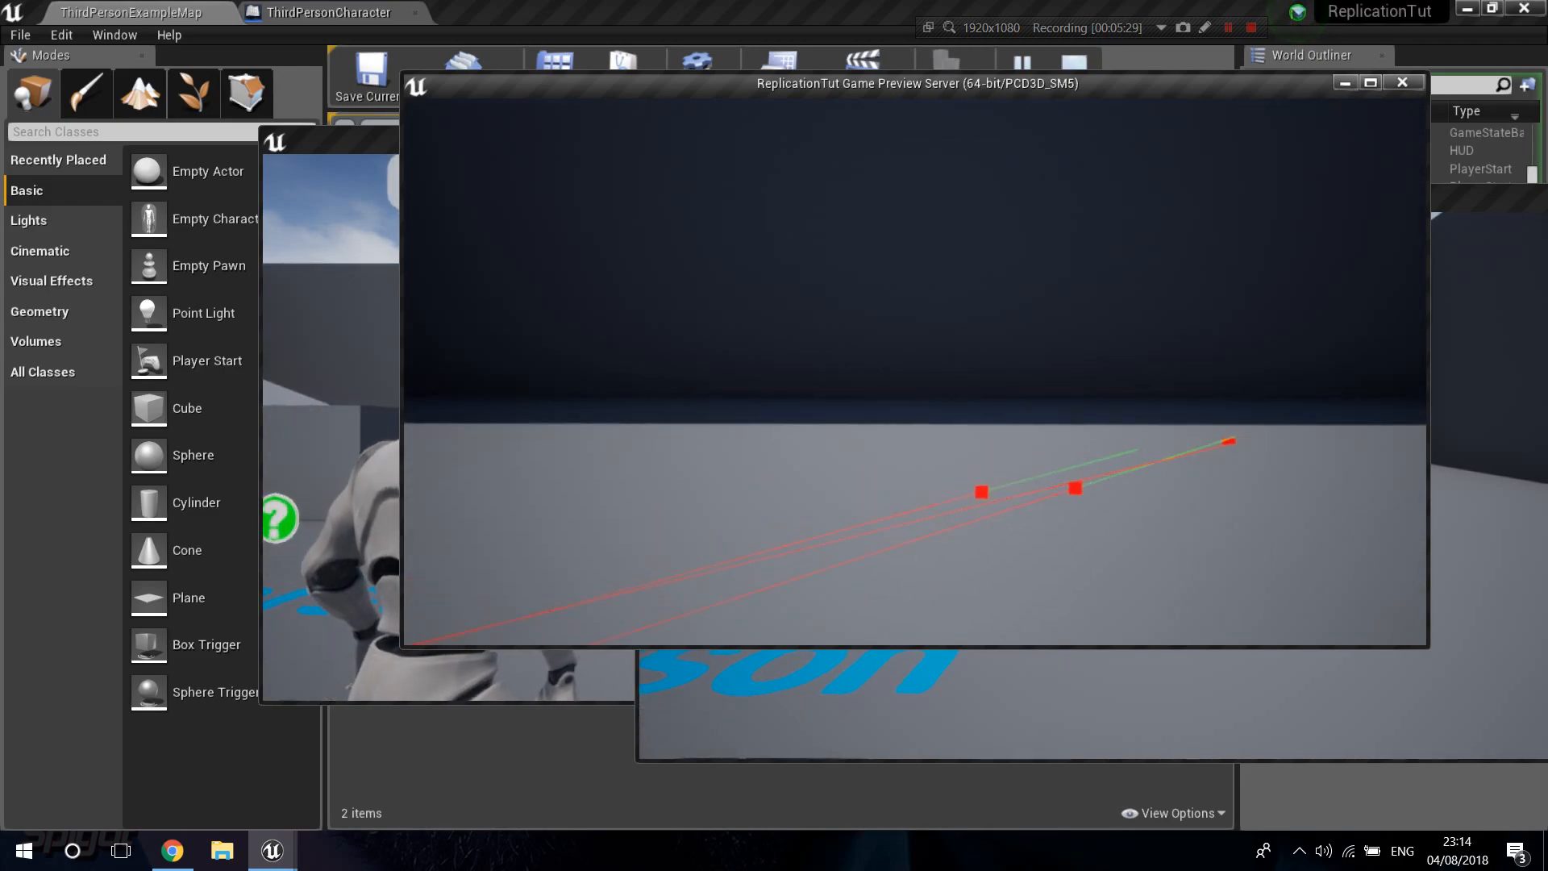
pyautogui.click(326, 12)
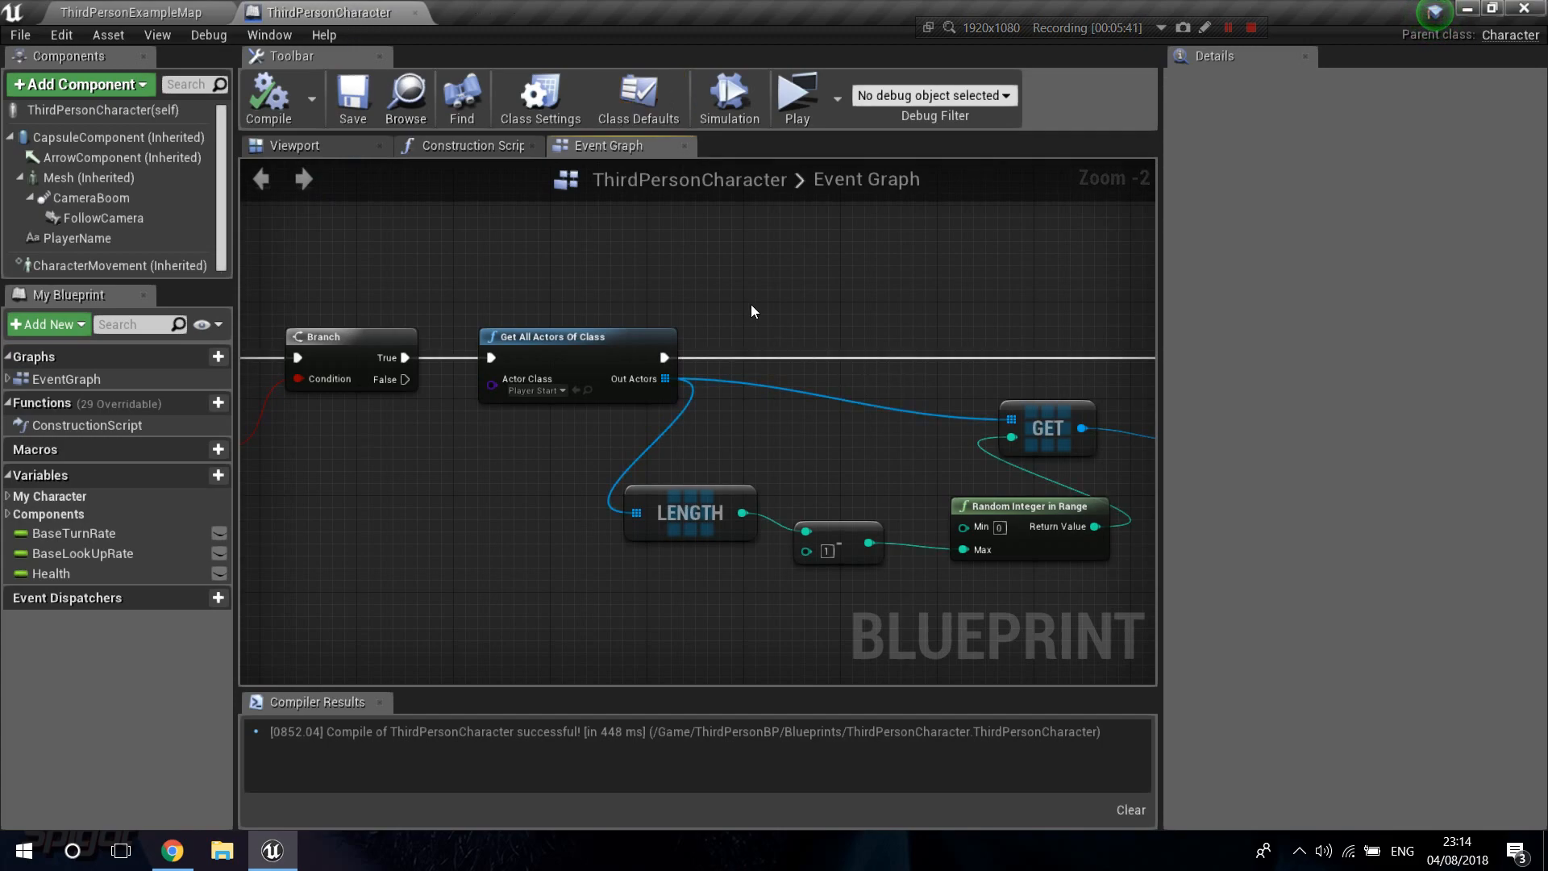
pyautogui.moveTo(765, 301)
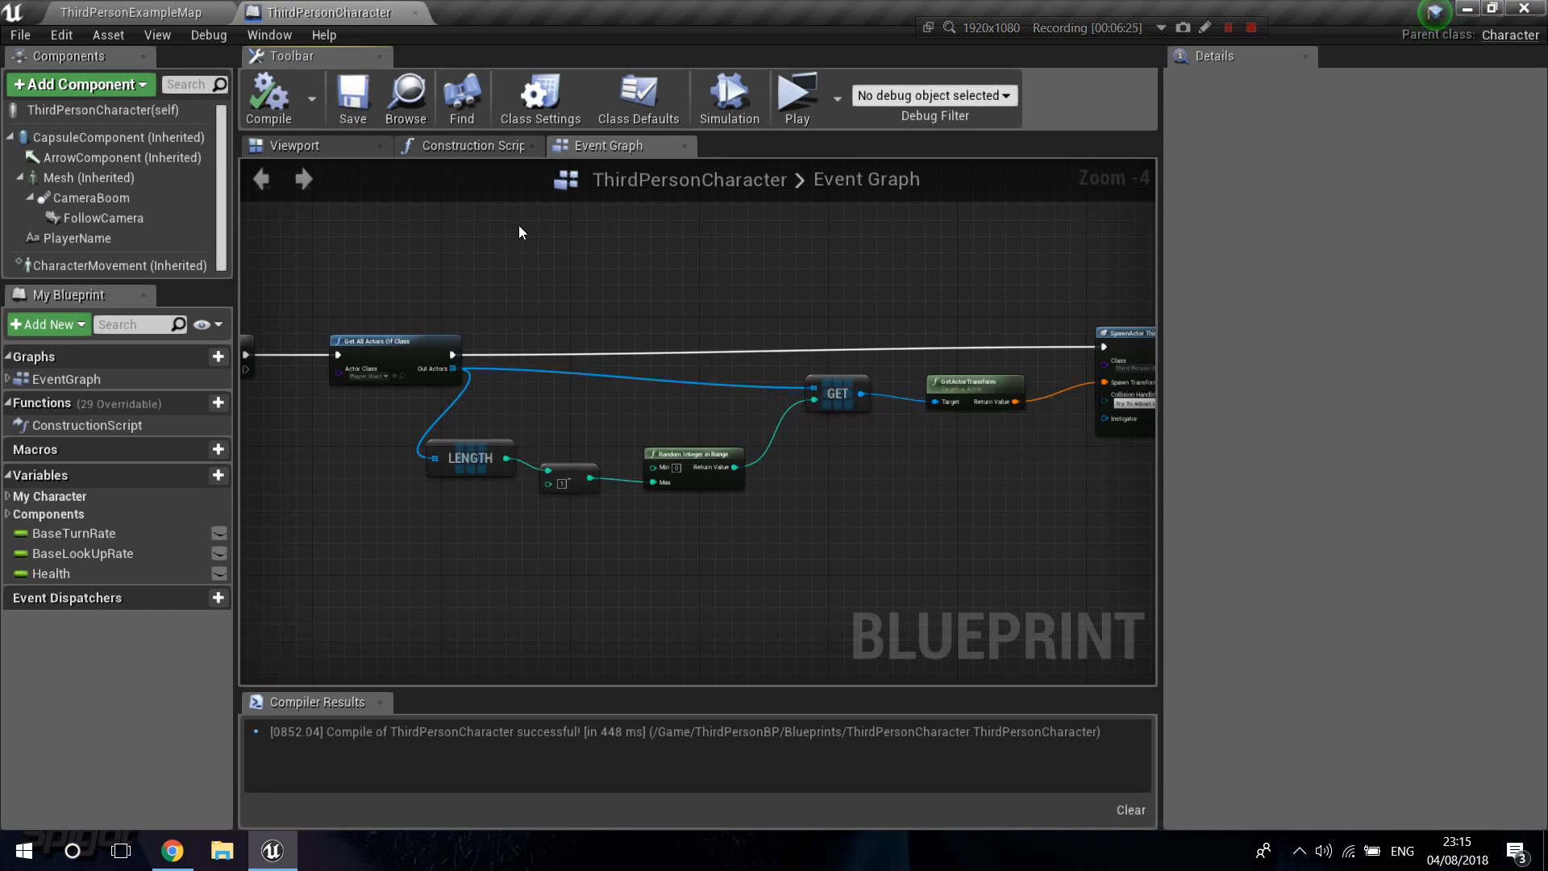
pyautogui.moveTo(813, 330)
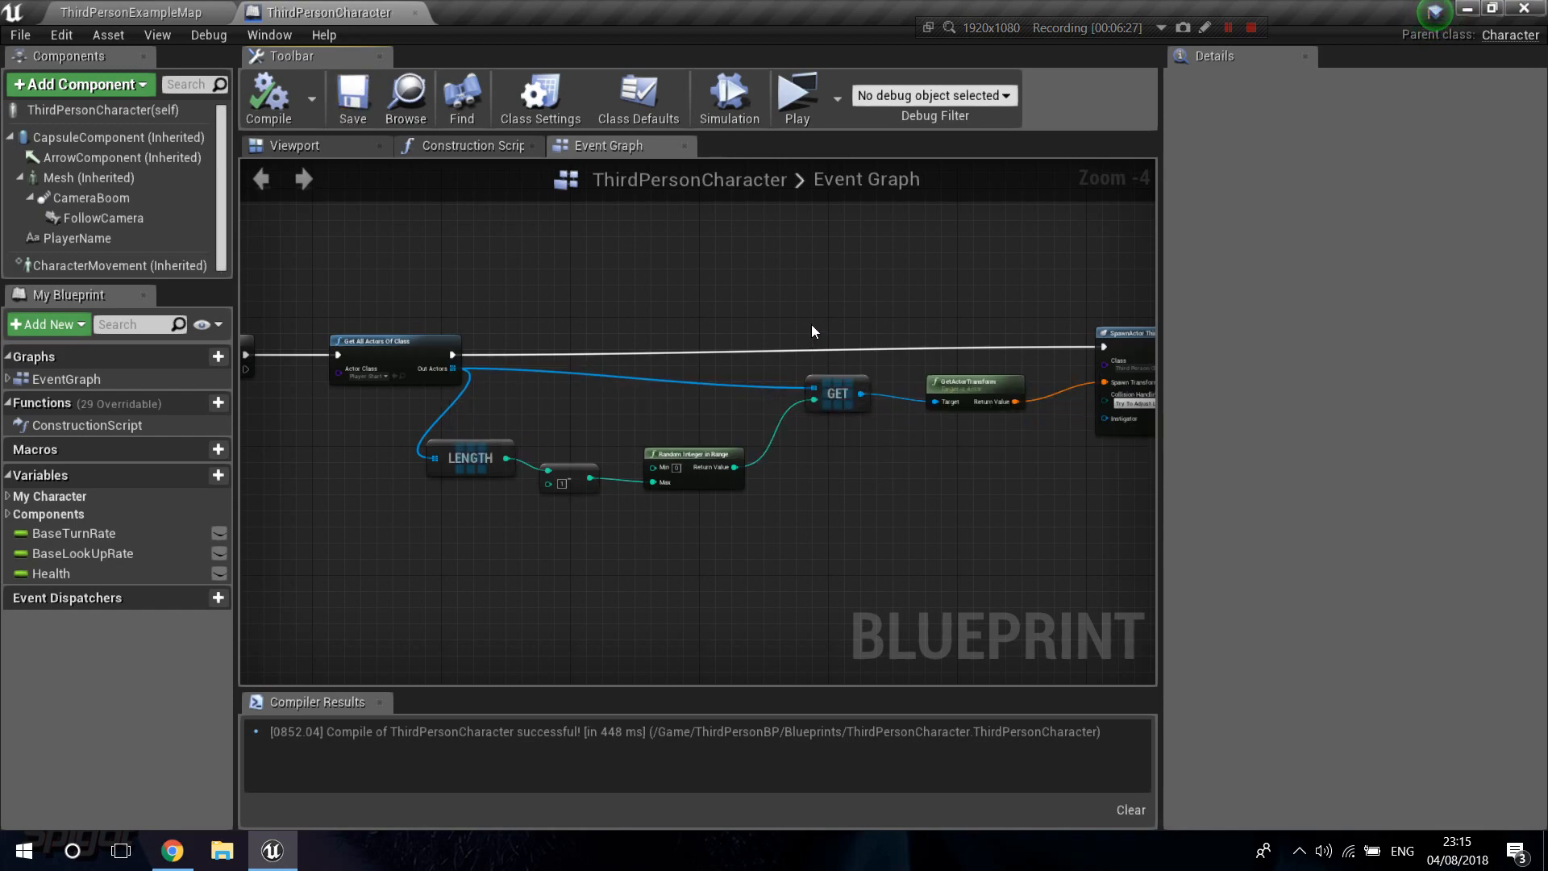
pyautogui.moveTo(1406, 193)
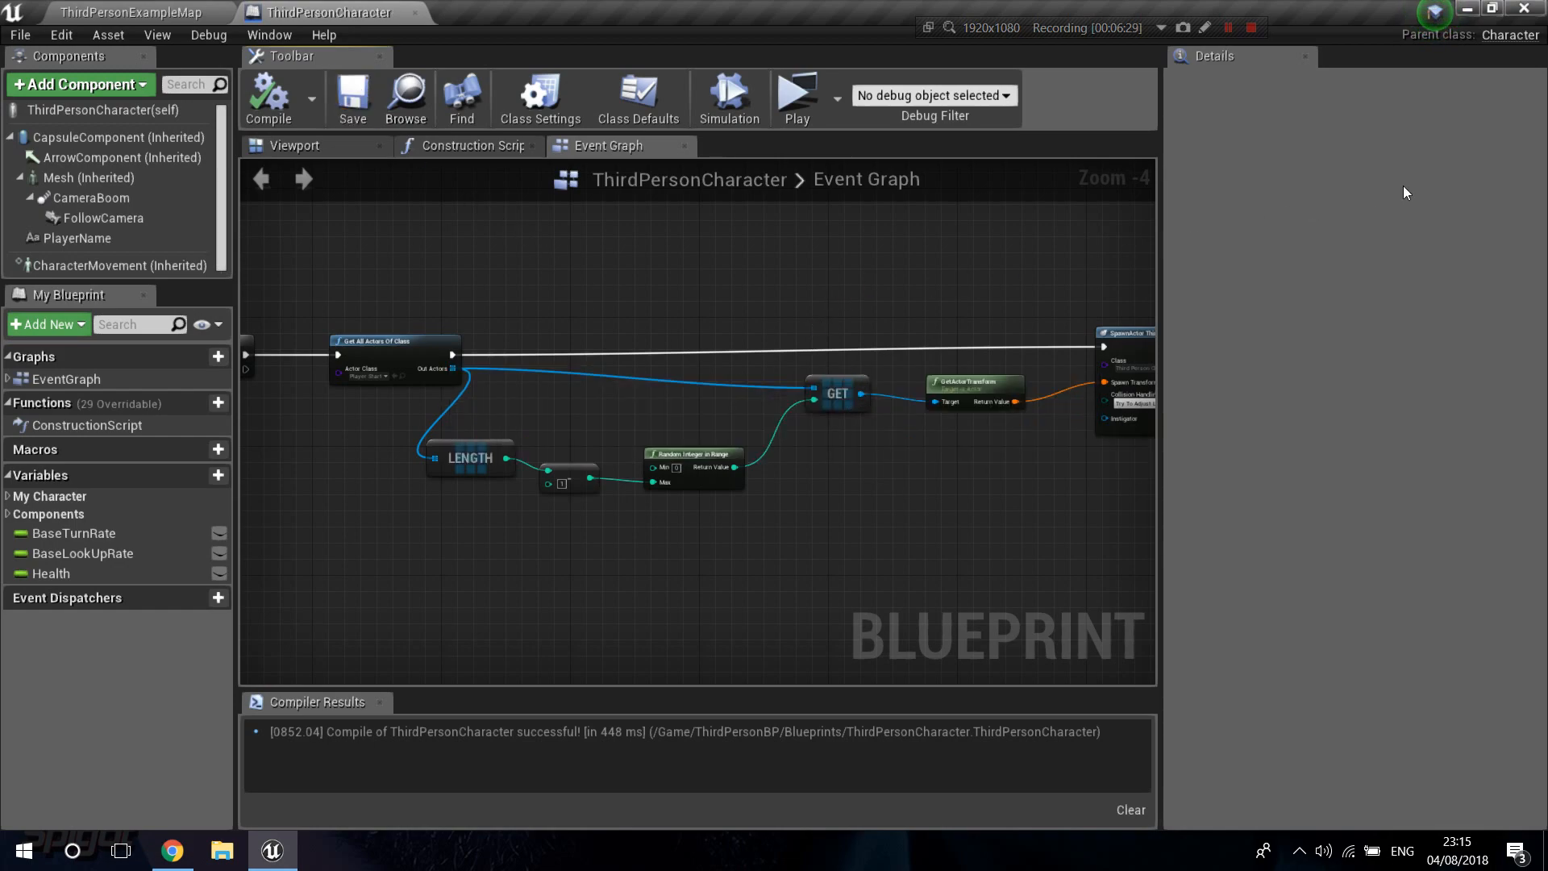